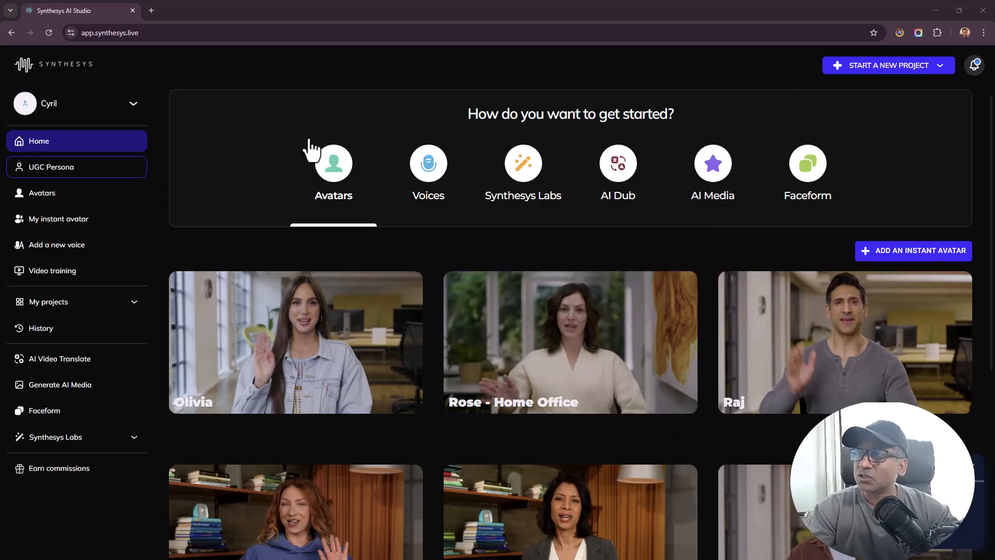
{"action": "mouse_move", "coordinate": [335, 209]}
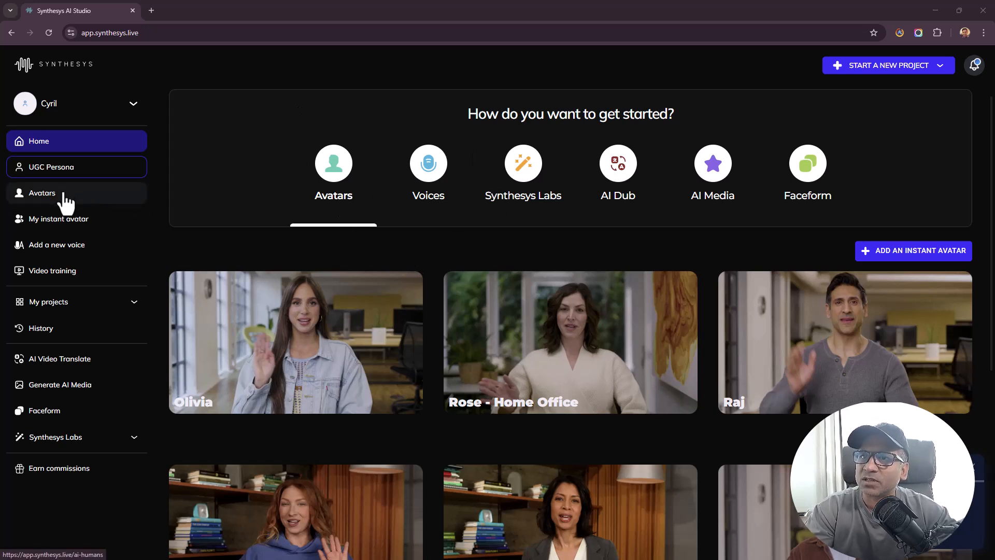
{"action": "mouse_move", "coordinate": [69, 247]}
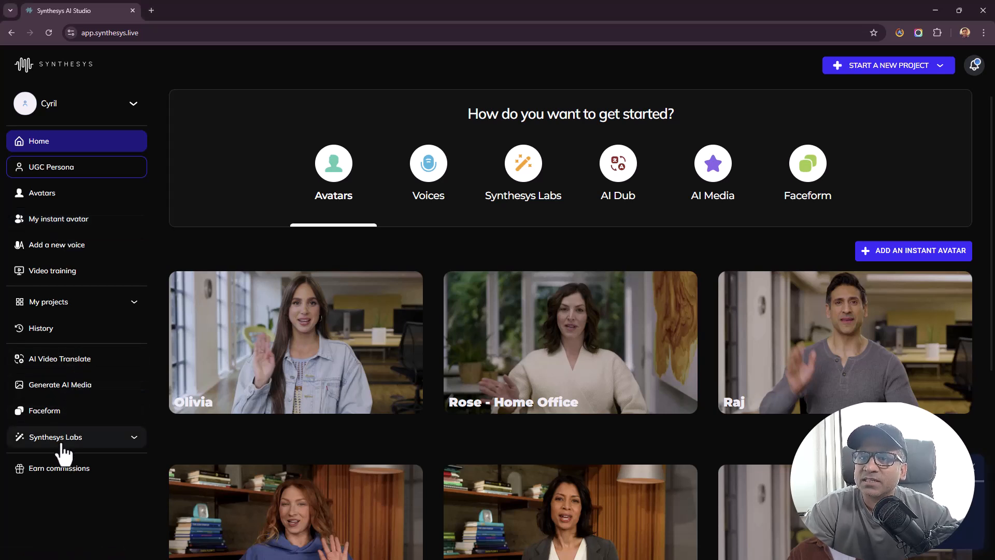
Start creating a new UGC video from the UGC Persona section
{"action": "left_click", "coordinate": [56, 437]}
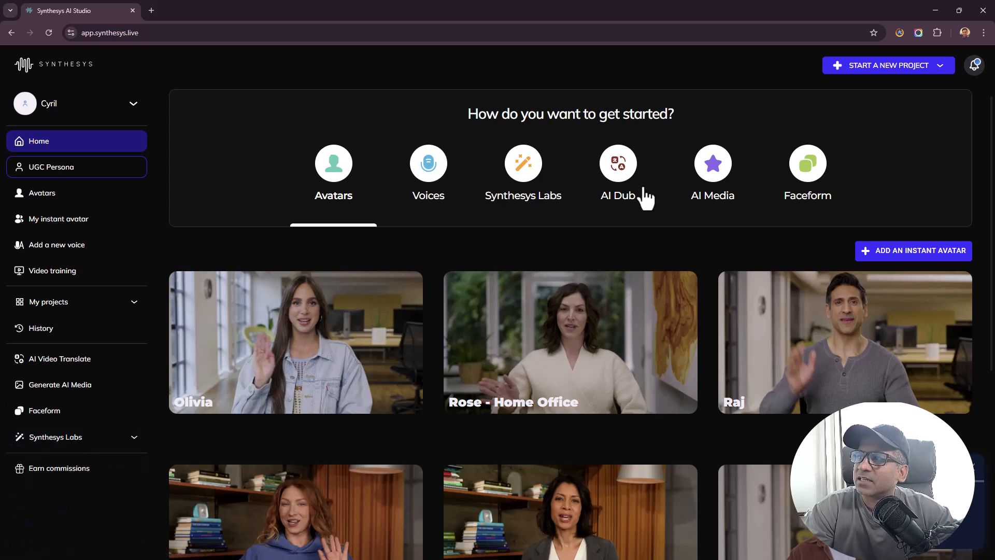
{"action": "mouse_move", "coordinate": [558, 248]}
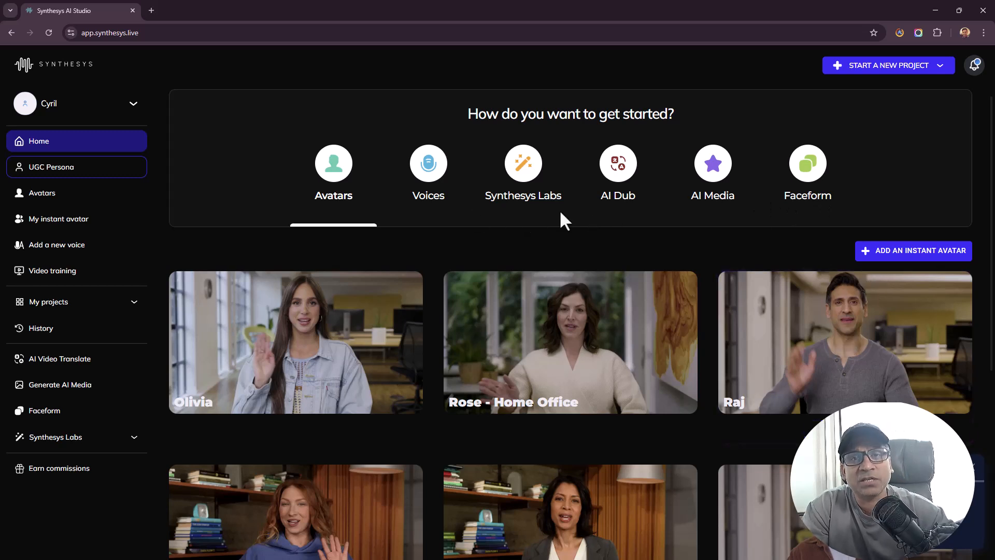
{"action": "mouse_move", "coordinate": [418, 203]}
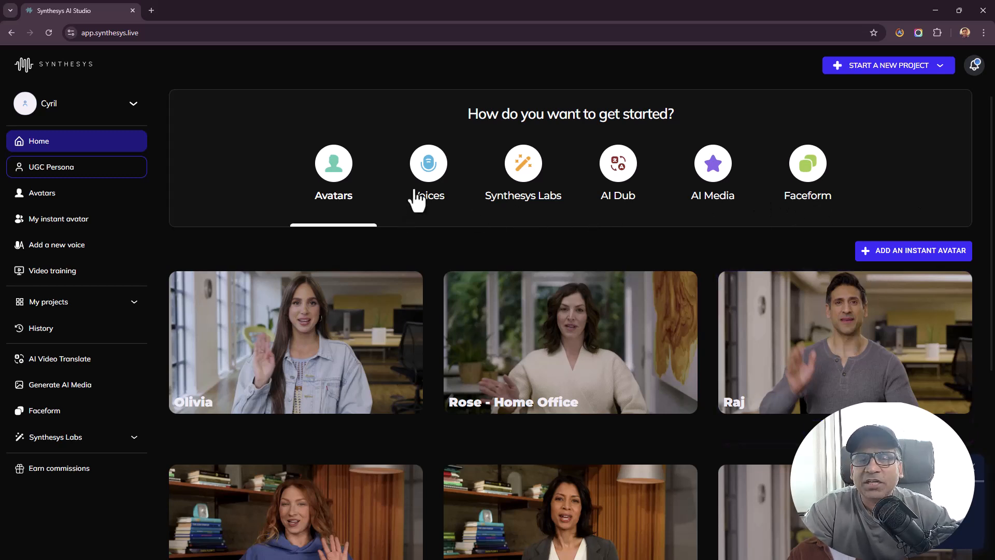
{"action": "mouse_move", "coordinate": [682, 171]}
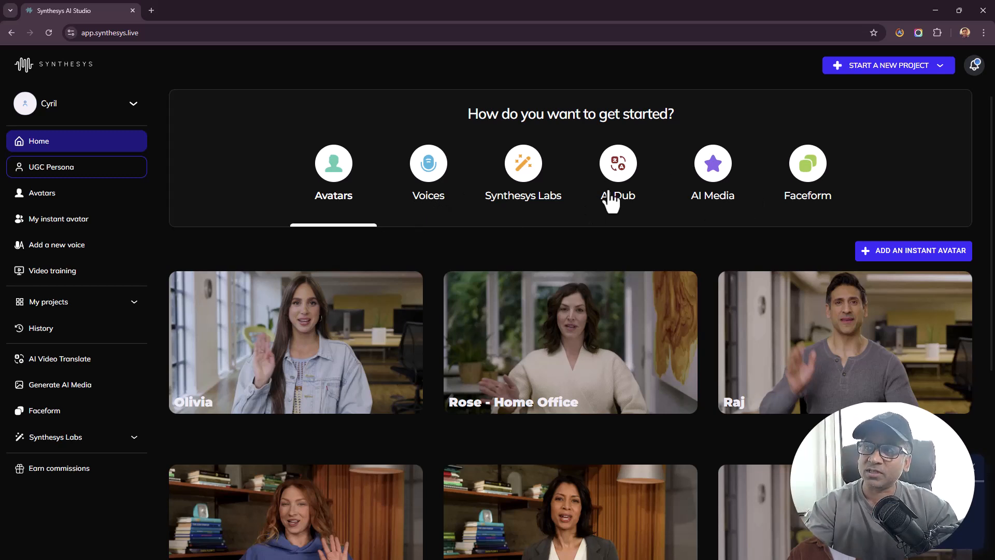
{"action": "mouse_move", "coordinate": [493, 343]}
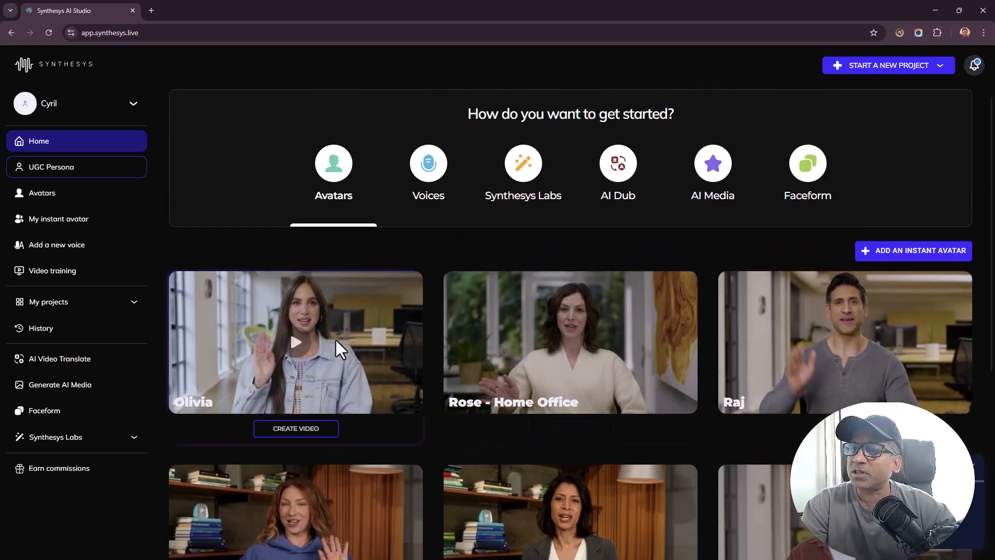
{"action": "mouse_move", "coordinate": [272, 323]}
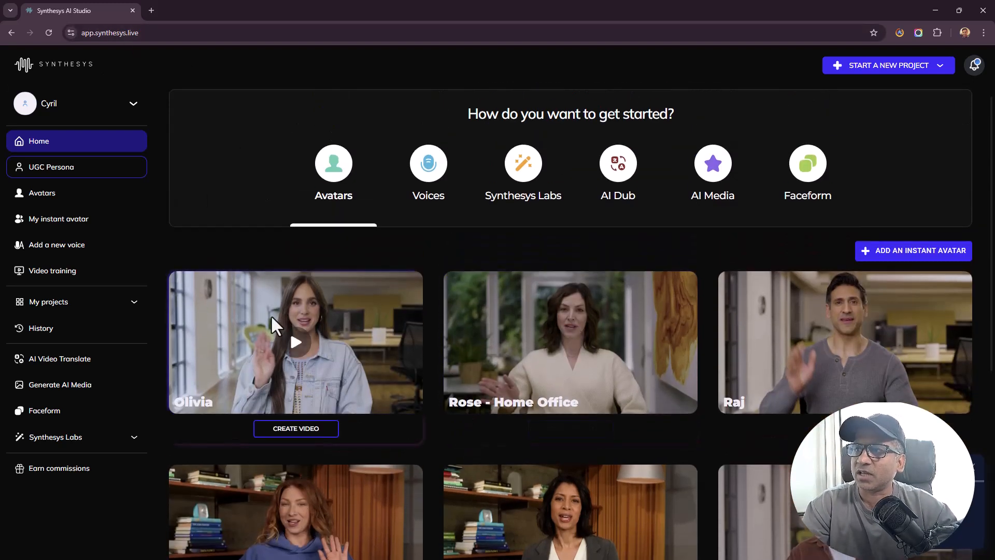
{"action": "left_click", "coordinate": [51, 167]}
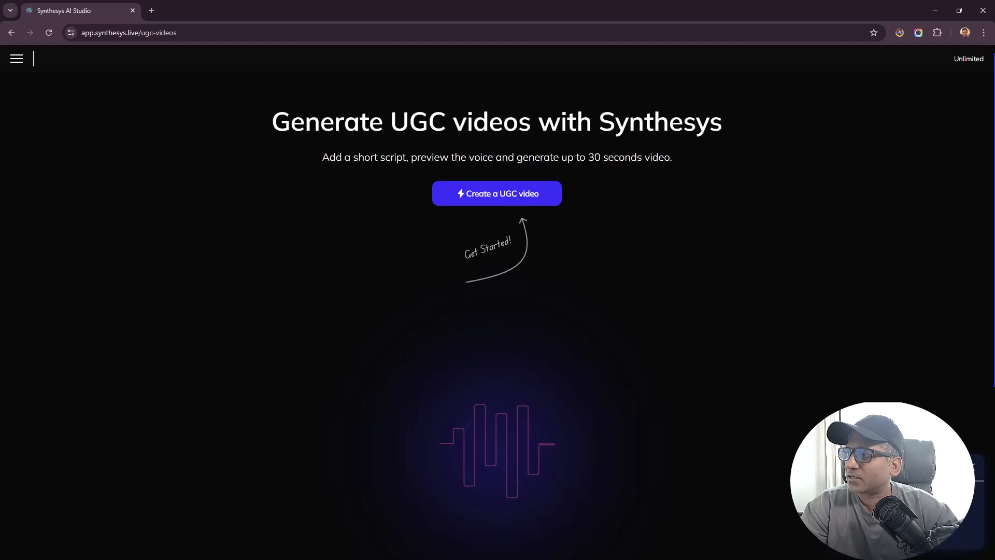
{"action": "left_click", "coordinate": [496, 194]}
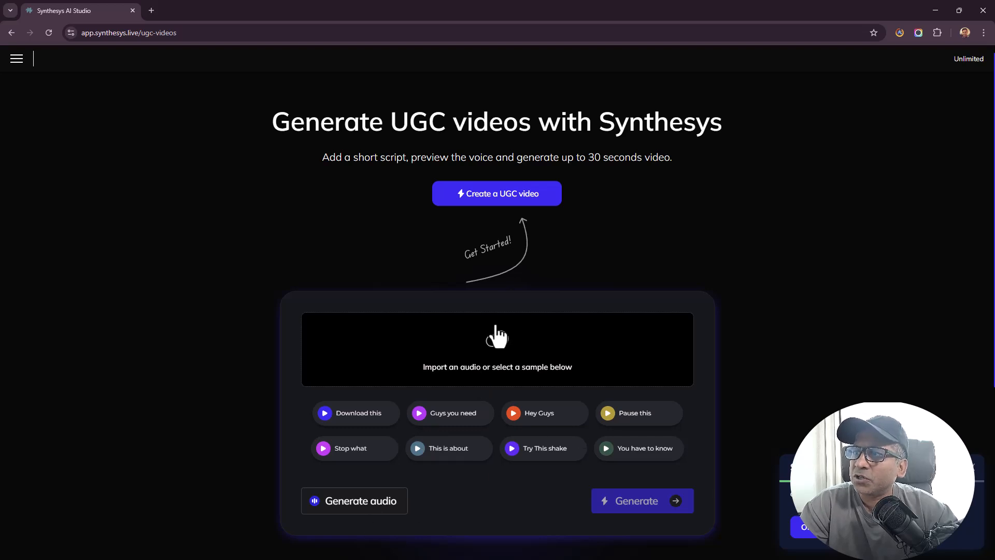
{"action": "mouse_move", "coordinate": [466, 380]}
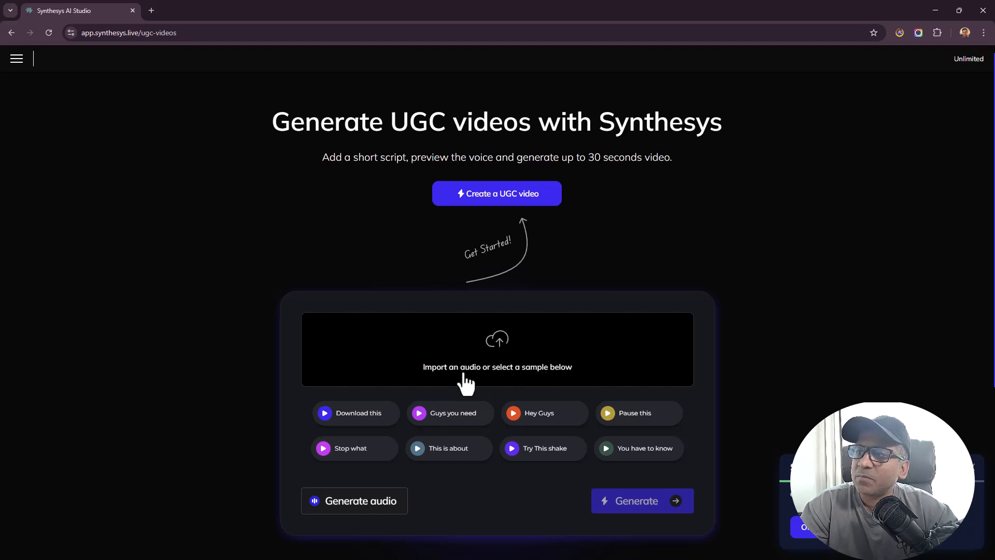
{"action": "mouse_move", "coordinate": [332, 444]}
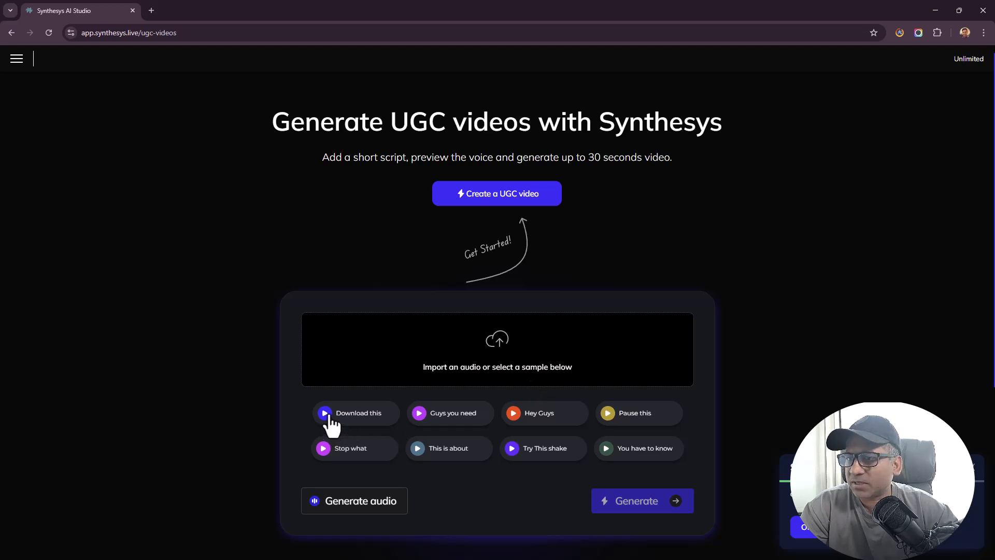
Audition the 'Download this' and 'Guys you need' sample voice clips
{"action": "left_click", "coordinate": [323, 412]}
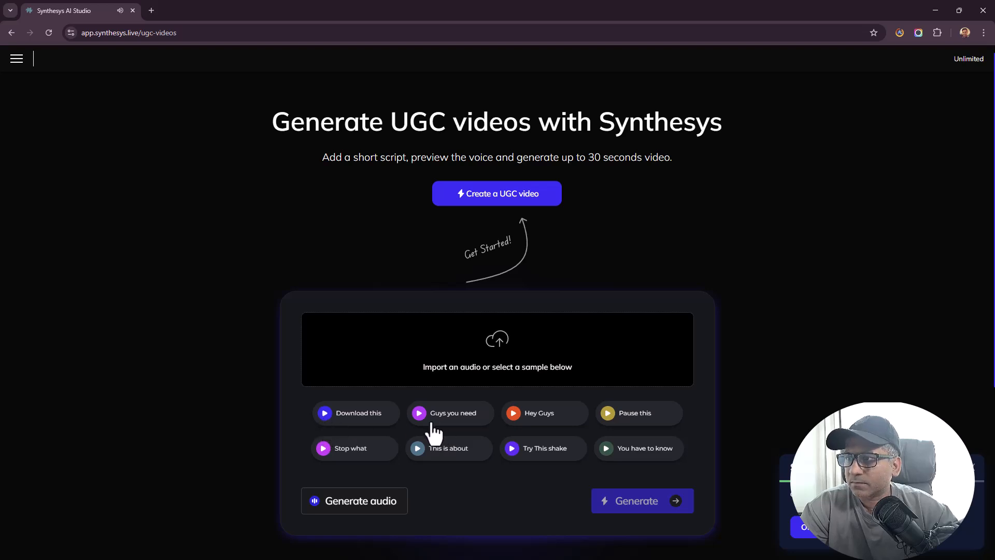
{"action": "left_click", "coordinate": [418, 412]}
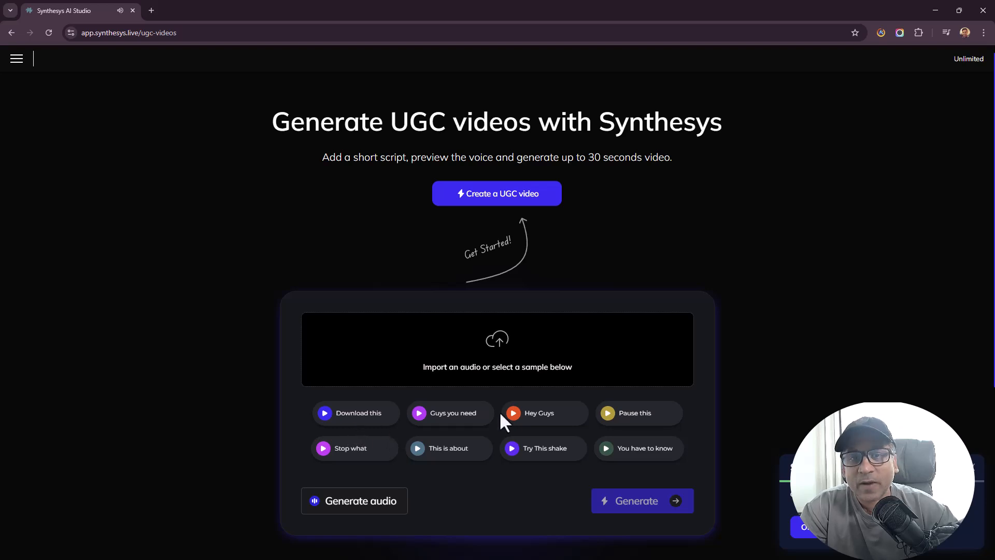
{"action": "mouse_move", "coordinate": [535, 451]}
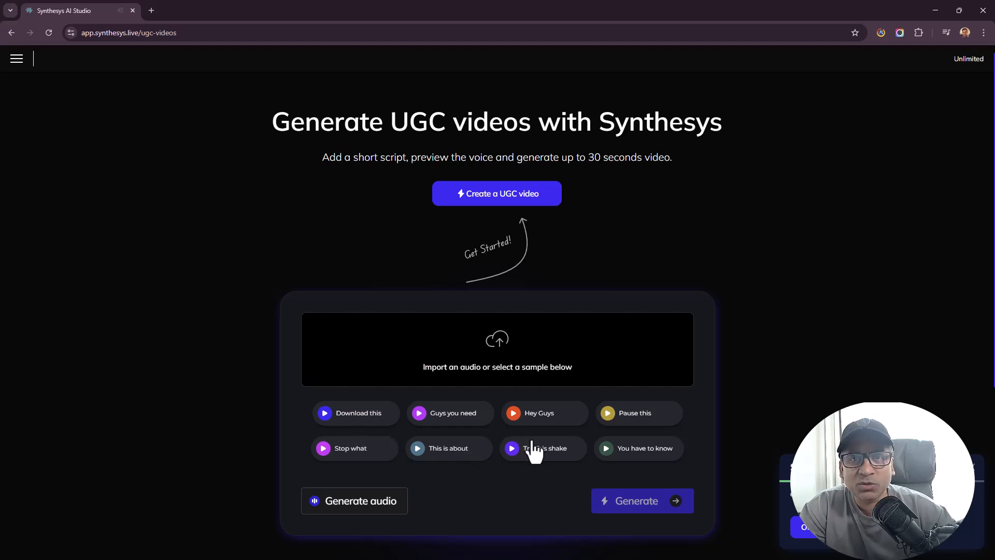
In the Generate audio panel, audition Antoni, Charlie and Jessica and choose River as the voice
{"action": "left_click", "coordinate": [355, 500]}
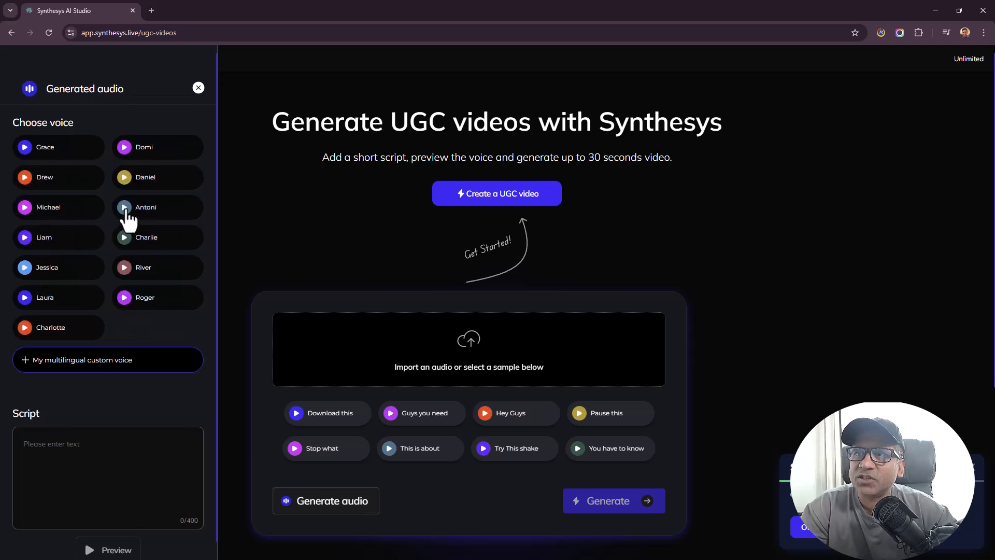
{"action": "left_click", "coordinate": [125, 207]}
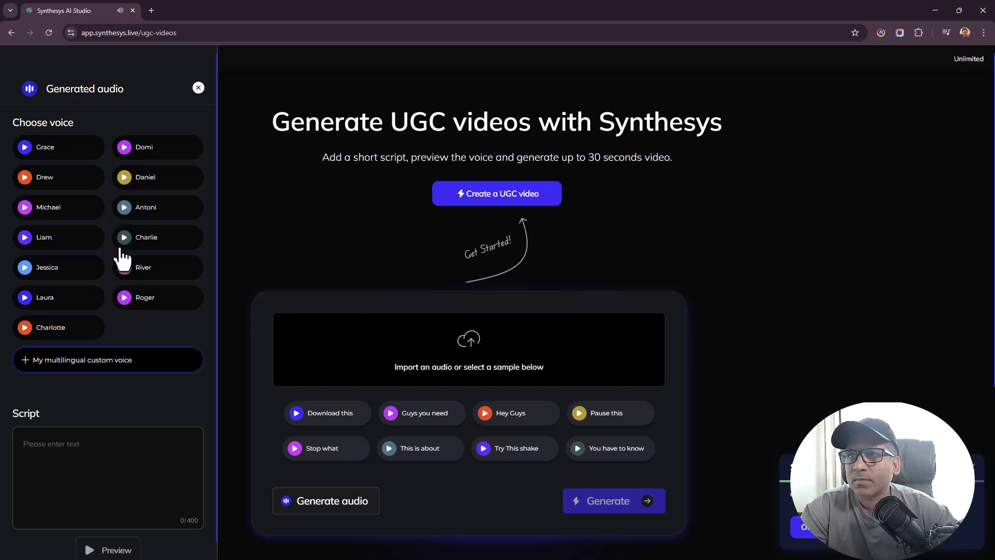
{"action": "left_click", "coordinate": [124, 237]}
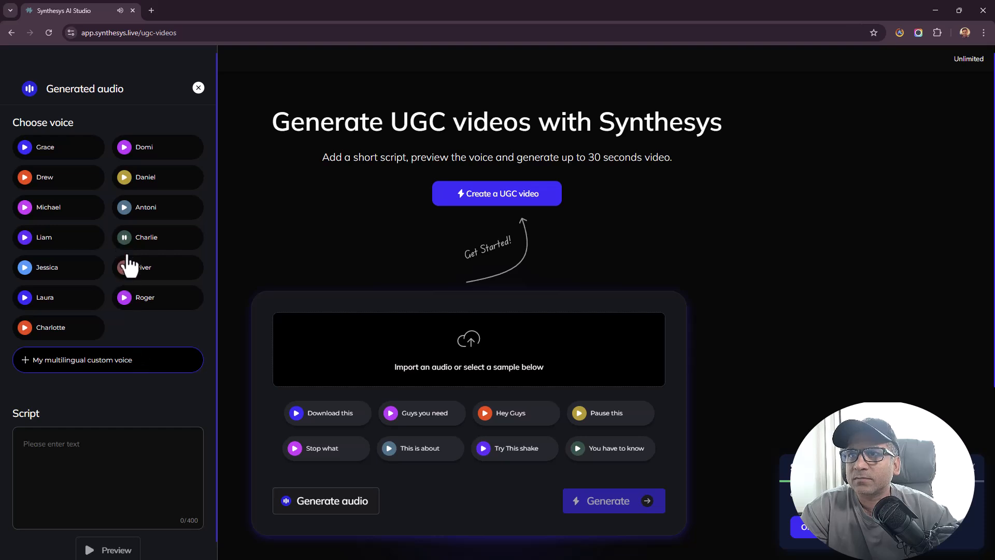
{"action": "left_click", "coordinate": [158, 266]}
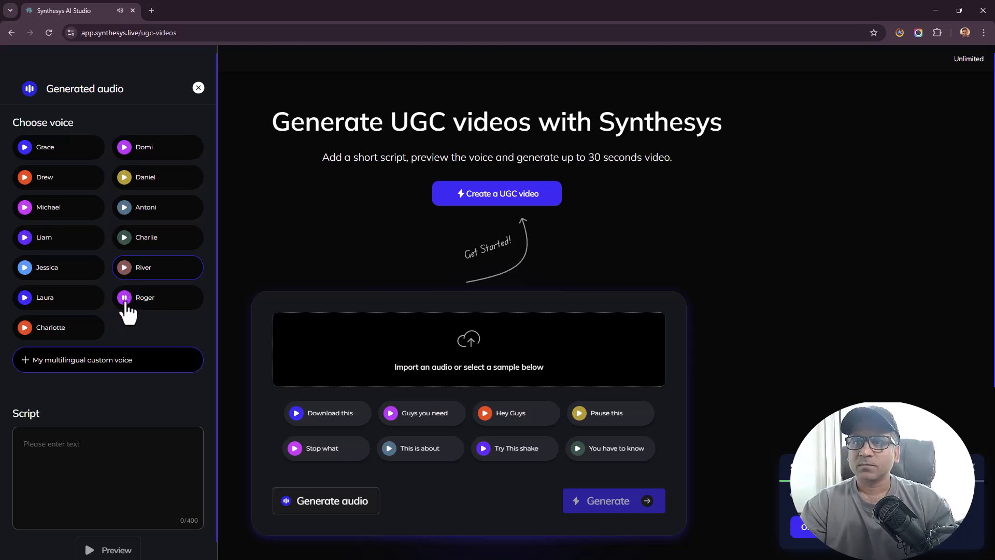
{"action": "mouse_move", "coordinate": [30, 284]}
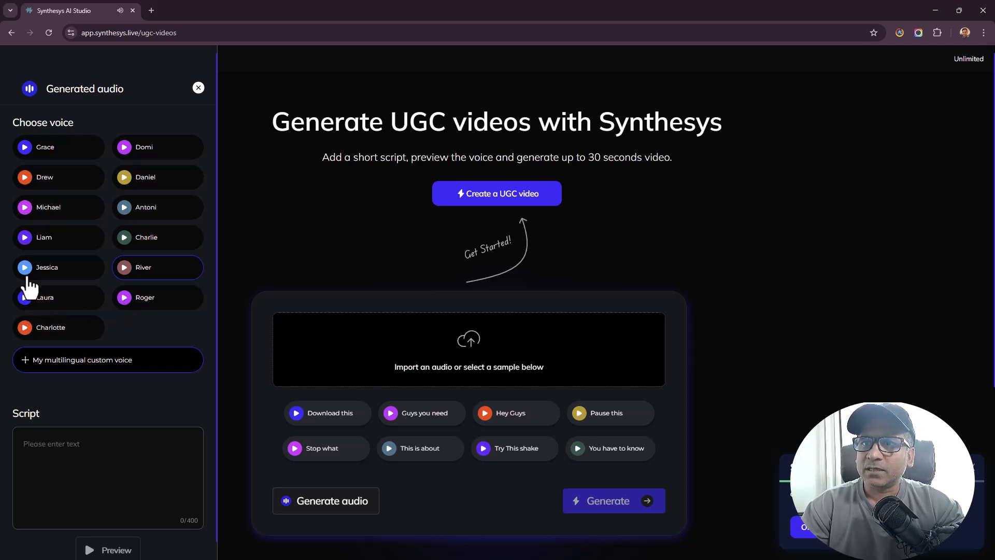
{"action": "left_click", "coordinate": [24, 236]}
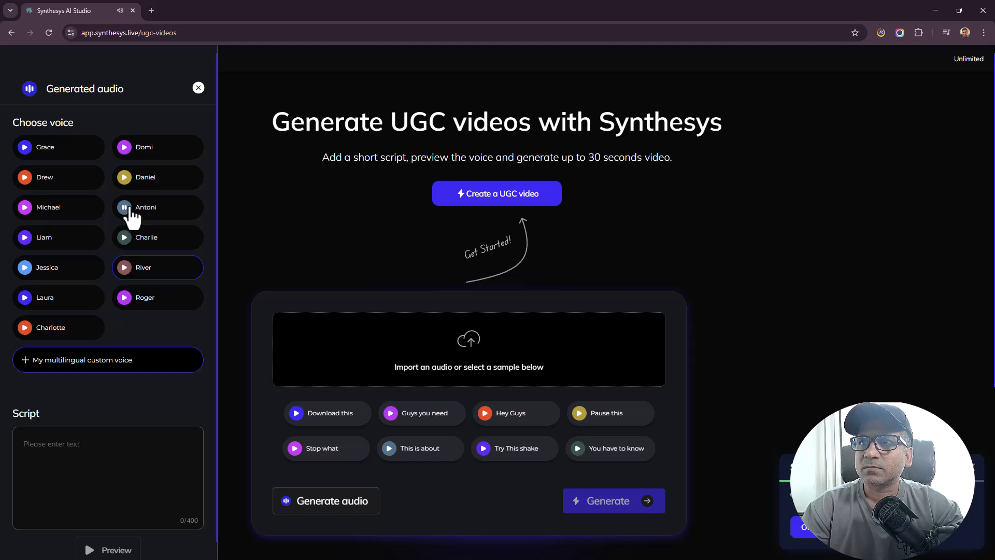
{"action": "mouse_move", "coordinate": [126, 245]}
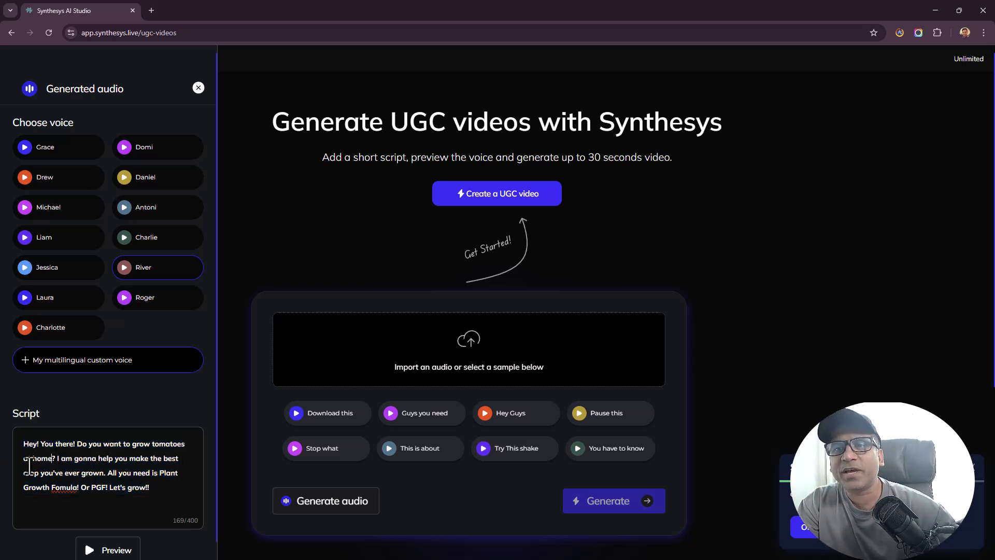
Generate the 10-second Plant Growth Formula voiceover, review it and re-voice it as Charlie
{"action": "double_click", "coordinate": [138, 487]}
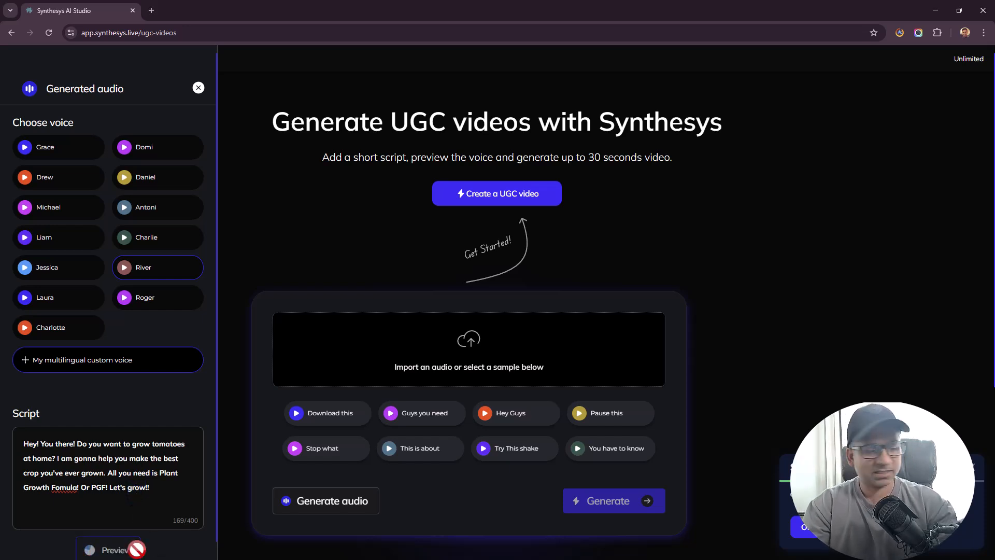
{"action": "left_click", "coordinate": [326, 500]}
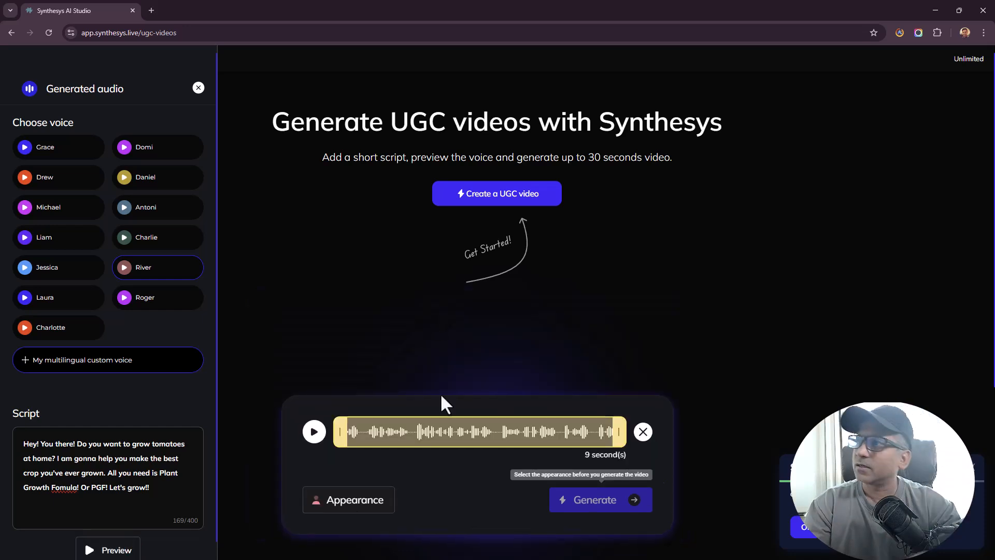
{"action": "left_click", "coordinate": [313, 432]}
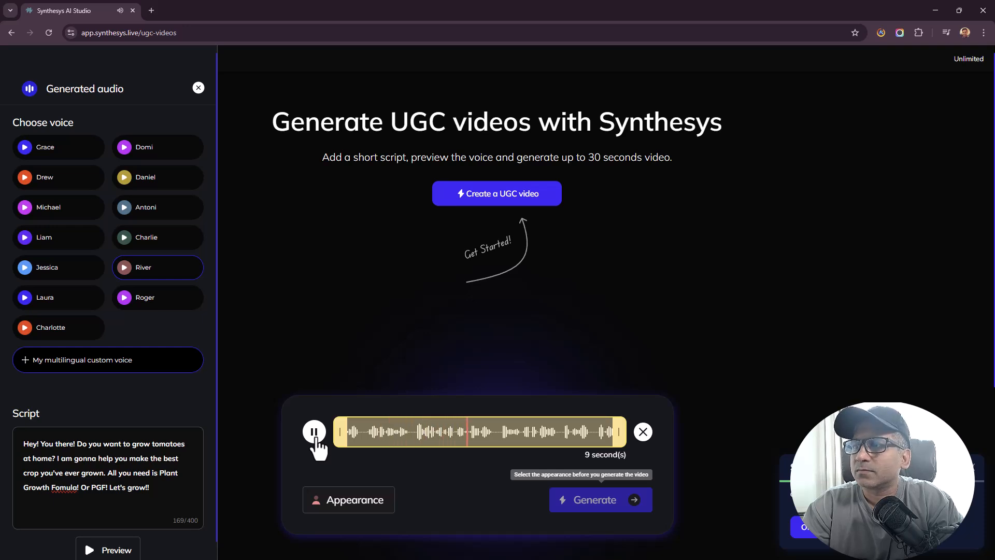
{"action": "left_click", "coordinate": [314, 431]}
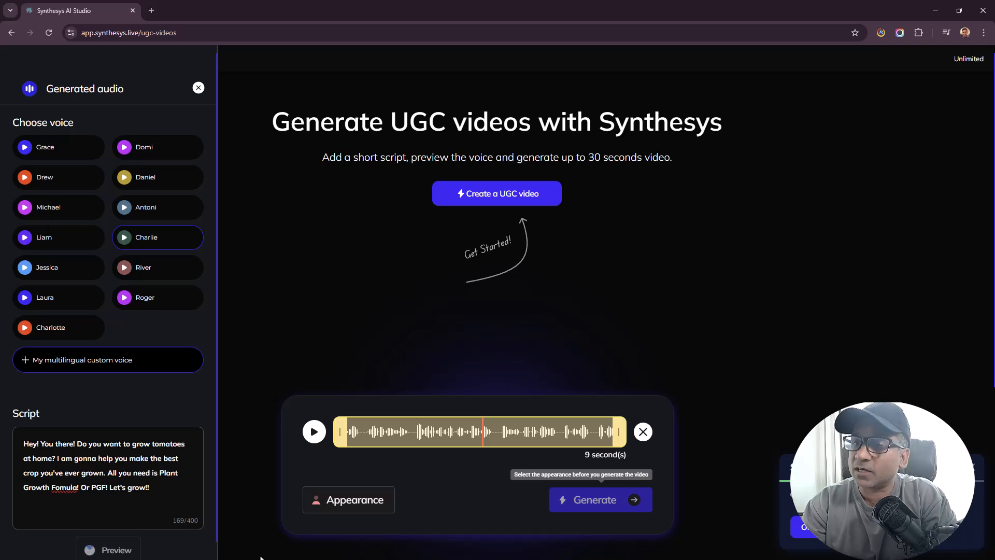
{"action": "left_click", "coordinate": [313, 431]}
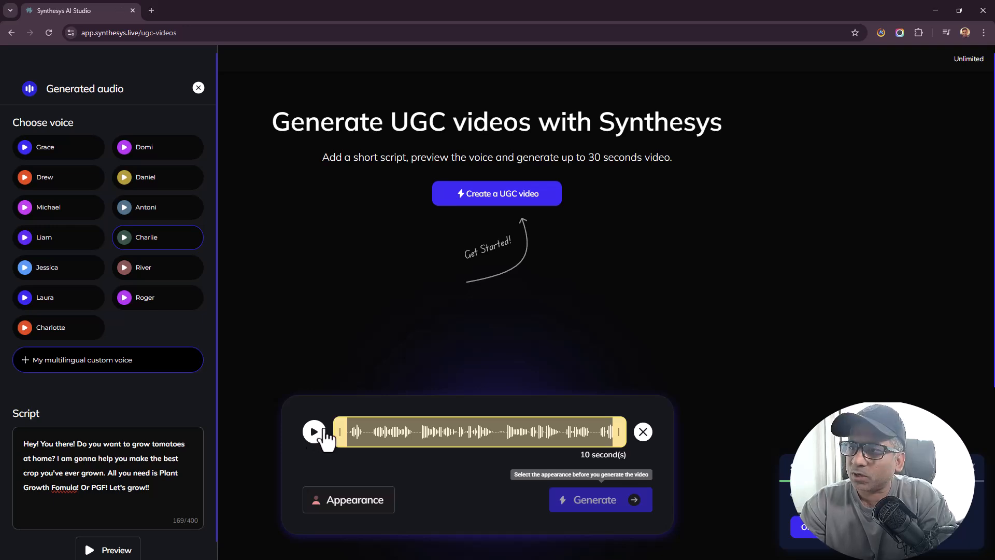
{"action": "mouse_move", "coordinate": [323, 491]}
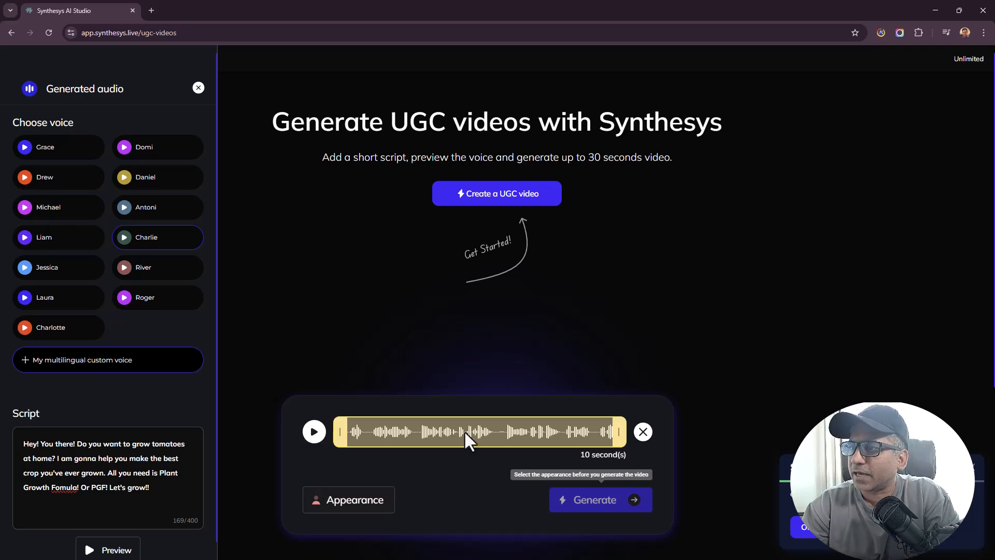
{"action": "mouse_move", "coordinate": [638, 533]}
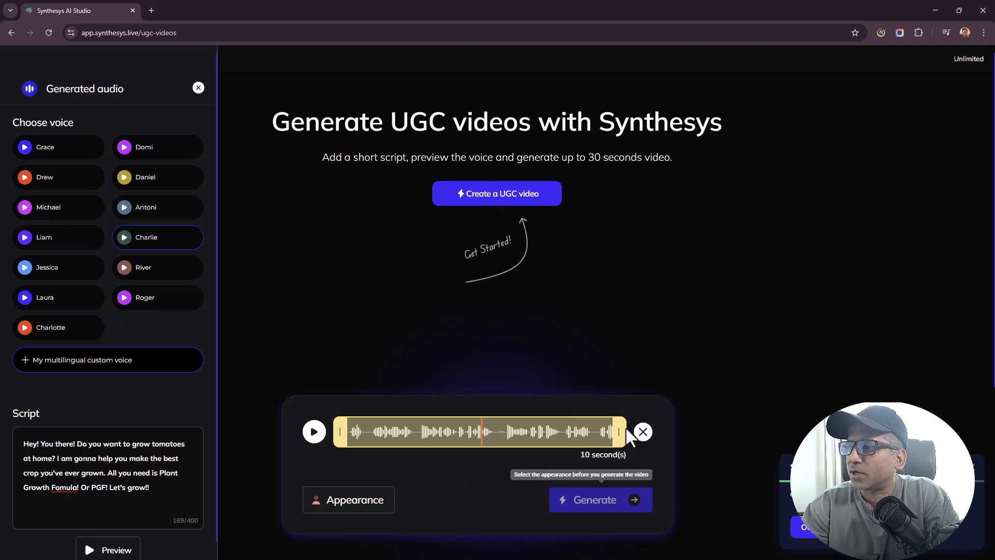
Describe a male actor: a 35-year-old man-bun hippie holding a tomato
{"action": "left_click", "coordinate": [348, 500]}
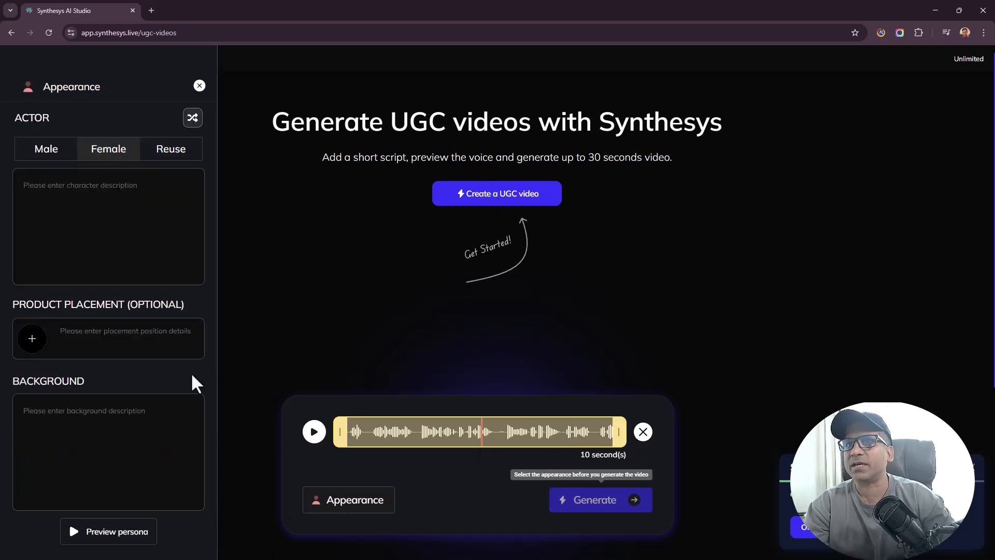
{"action": "left_click", "coordinate": [46, 148]}
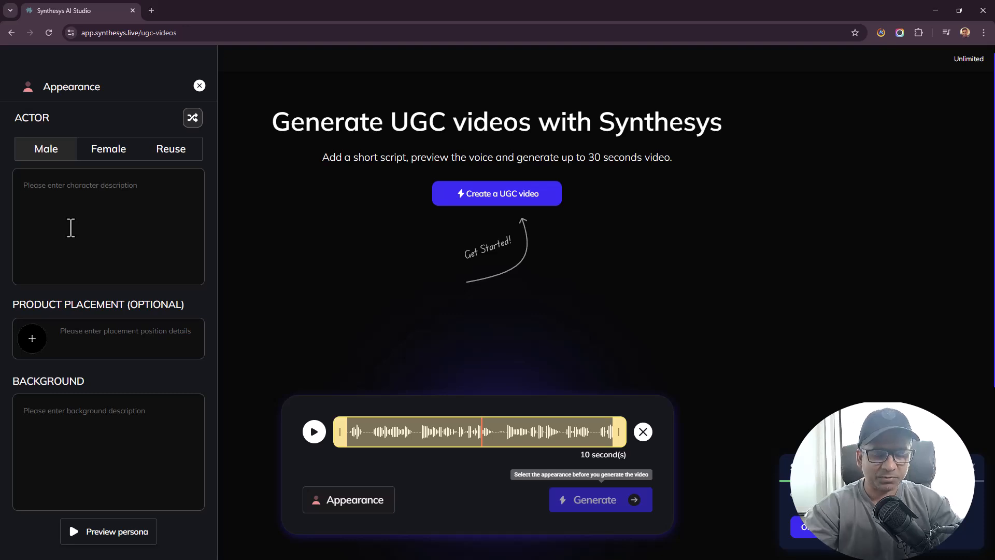
{"action": "type", "text": "35 year old hippie male"}
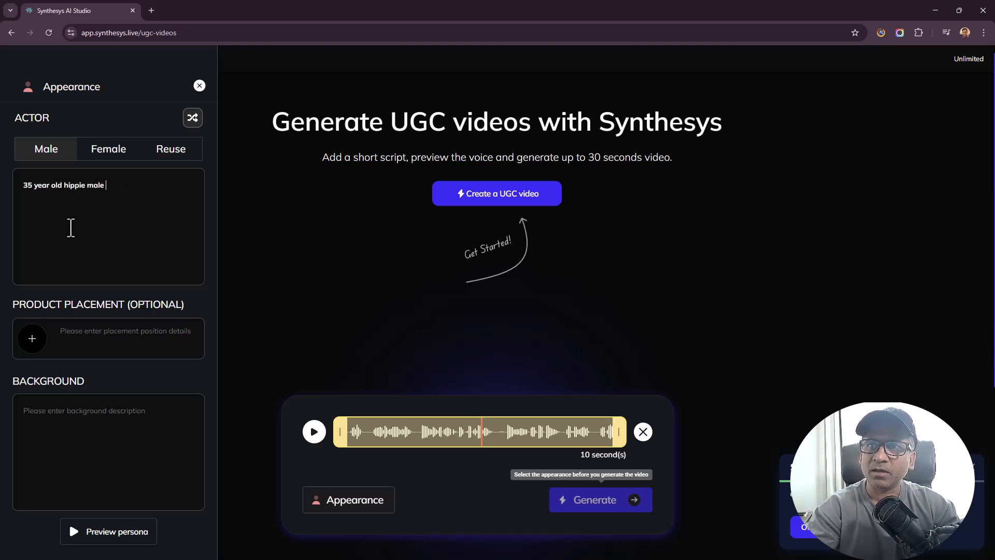
{"action": "type", "text": "with"}
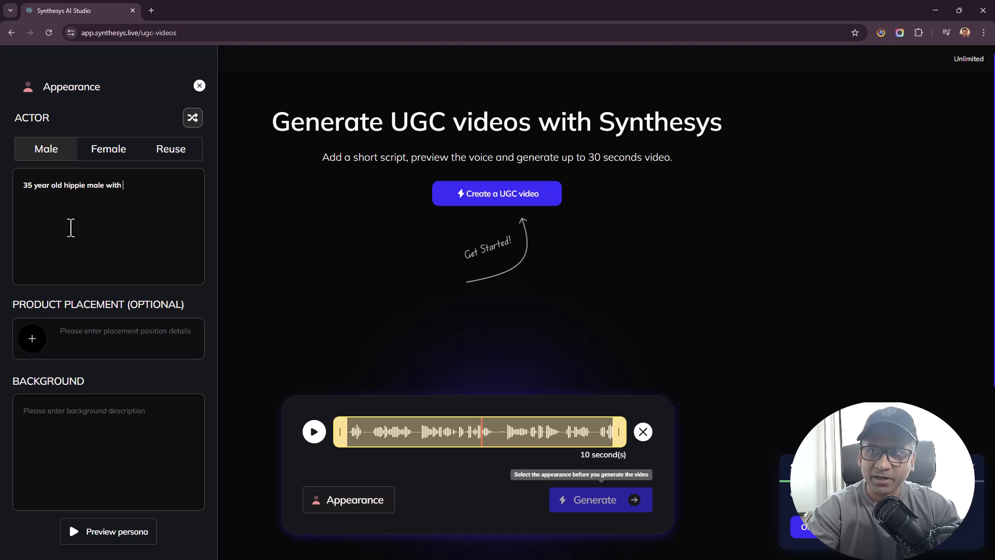
{"action": "type", "text": "tomoat"}
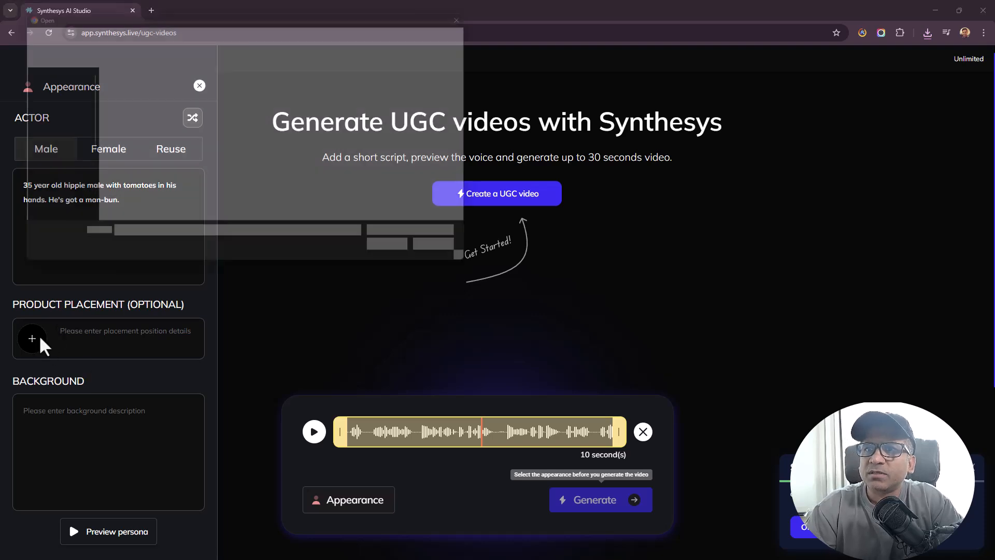
Upload the product bottle image, place it in the right hand and set a garden background
{"action": "left_click", "coordinate": [32, 338]}
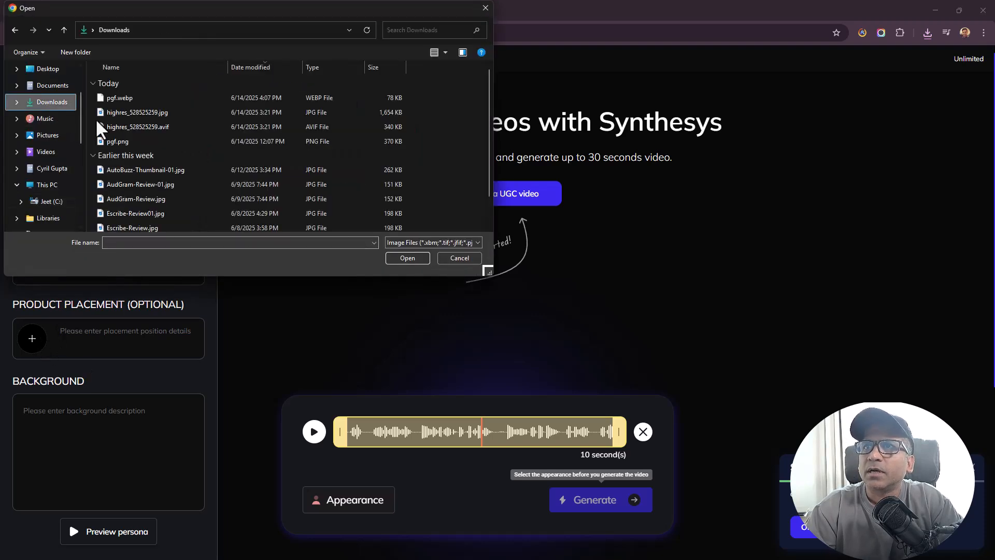
{"action": "left_click", "coordinate": [458, 258]}
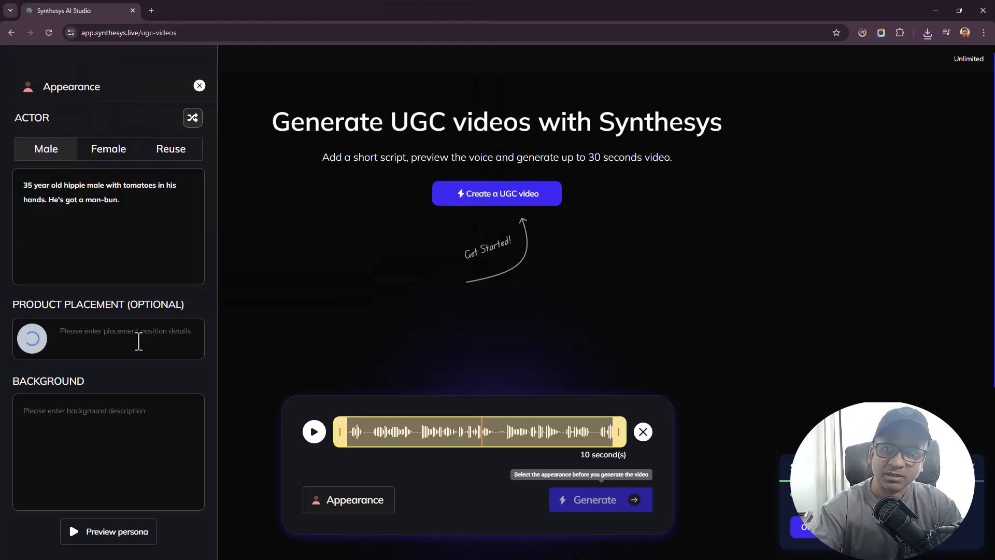
{"action": "type", "text": "In the right hand"}
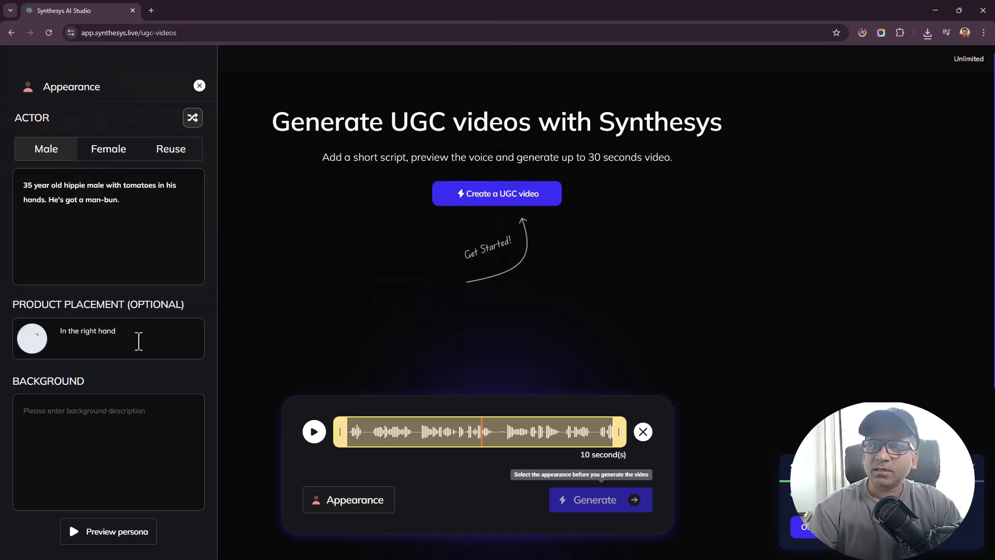
{"action": "type", "text": "The backgound"}
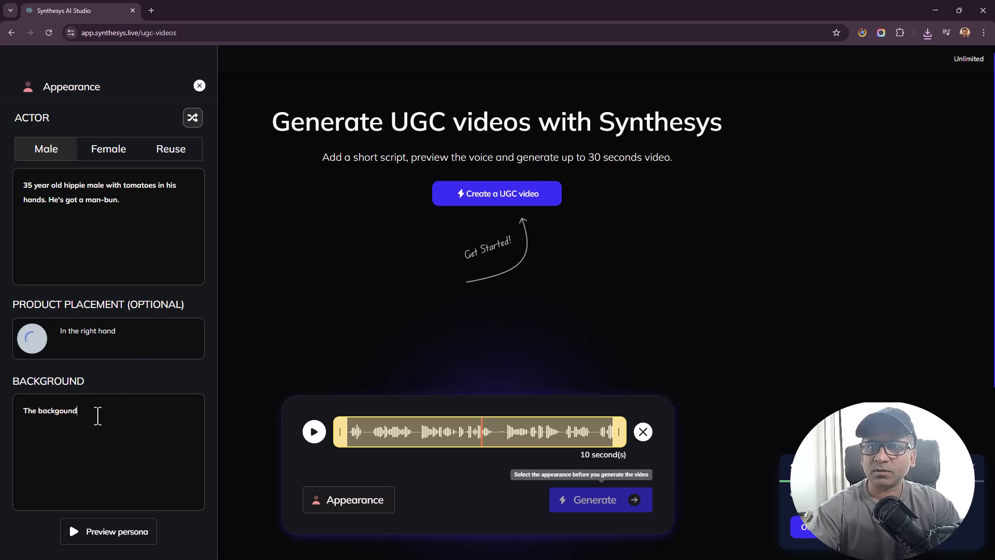
{"action": "type", "text": "shows a garden"}
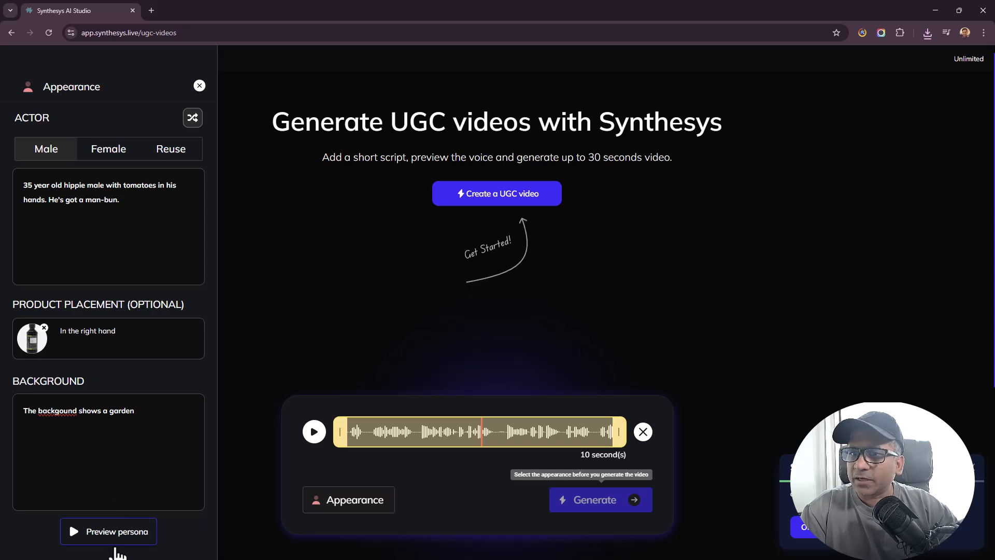
Preview the persona holding the product bottle in the garden
{"action": "left_click", "coordinate": [108, 530]}
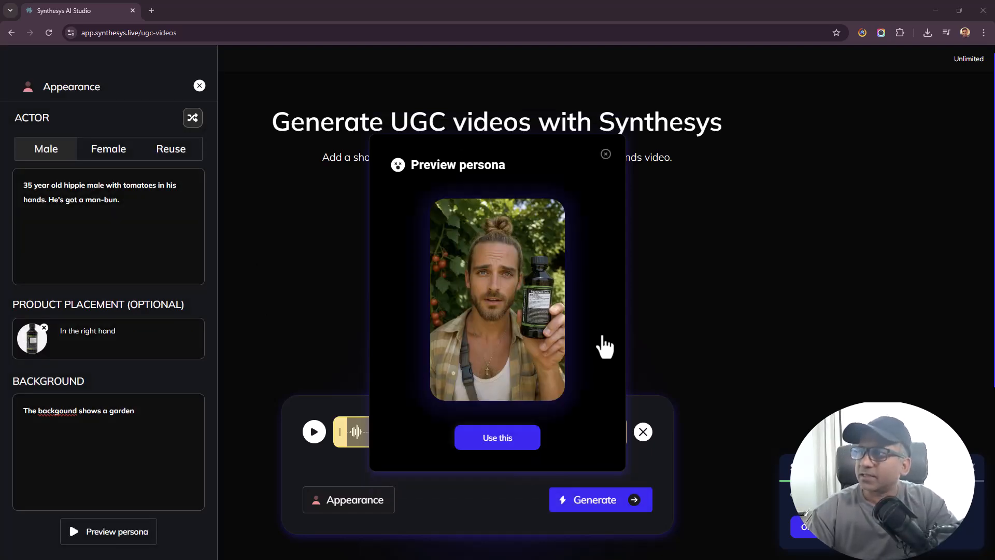
{"action": "mouse_move", "coordinate": [448, 377]}
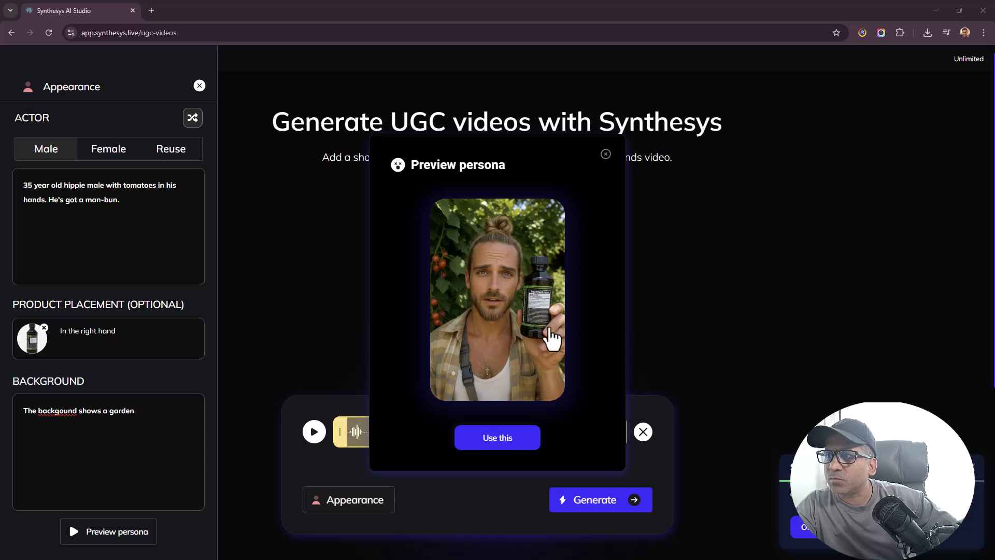
{"action": "mouse_move", "coordinate": [503, 311]}
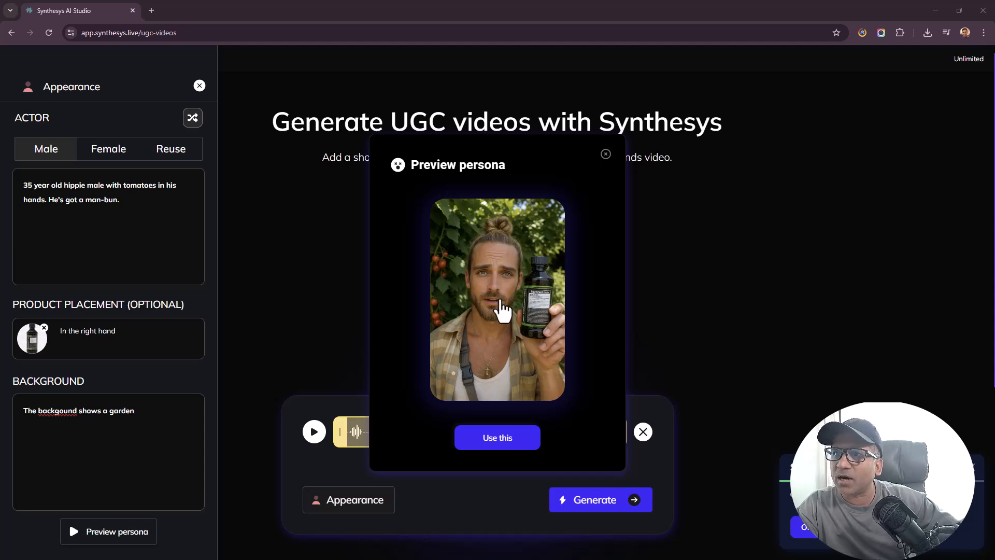
{"action": "mouse_move", "coordinate": [453, 324]}
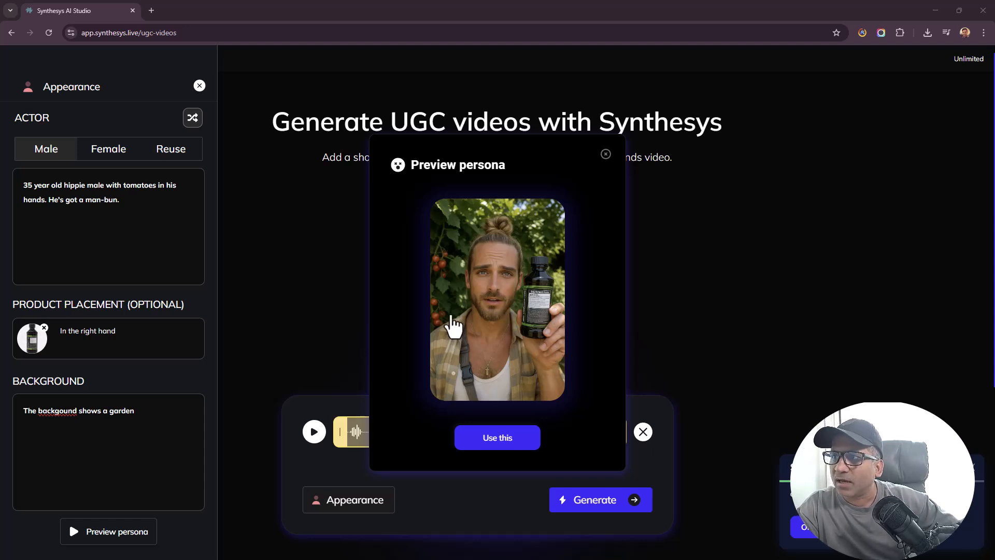
{"action": "mouse_move", "coordinate": [546, 340]}
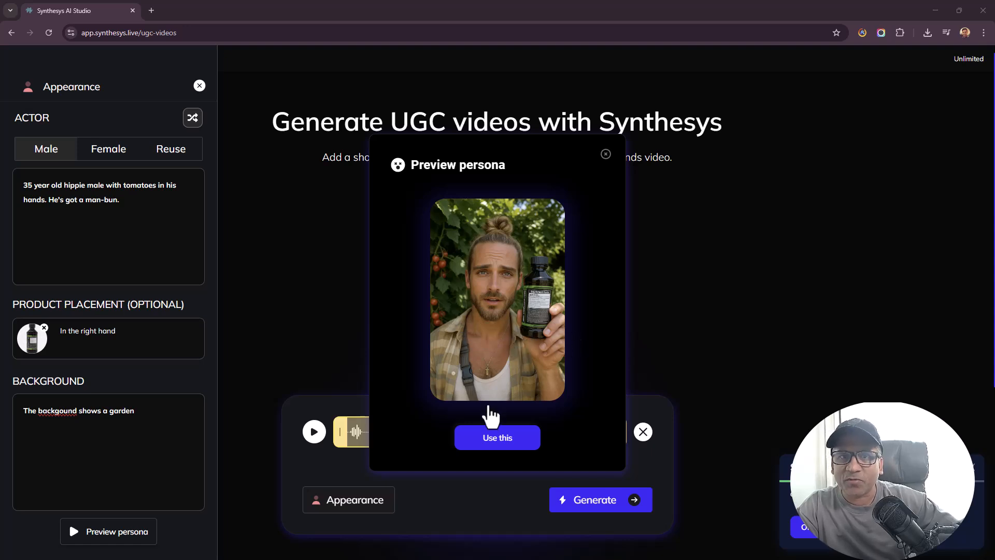
Accept the persona and name the video 'John the farmer' at 720p quality
{"action": "left_click", "coordinate": [496, 437]}
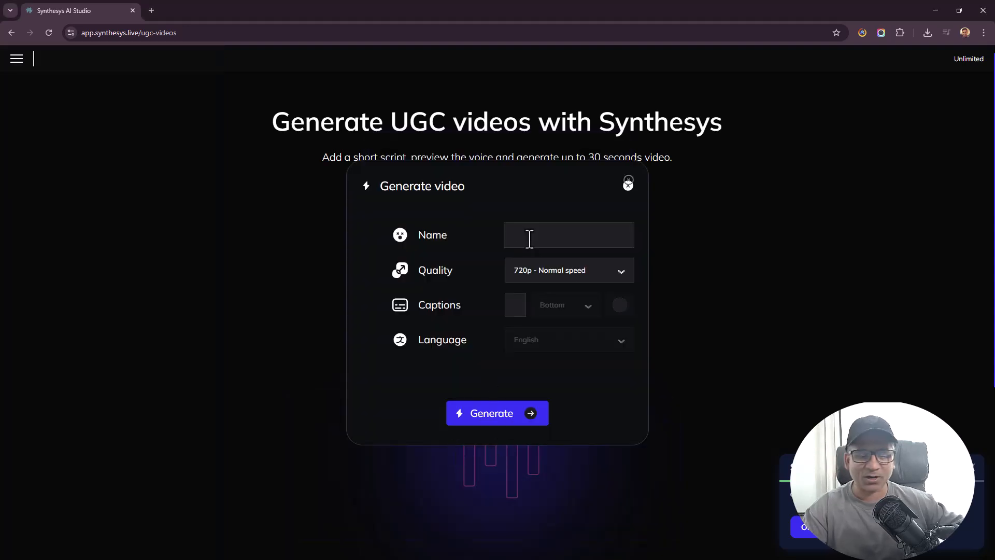
{"action": "type", "text": "John the far"}
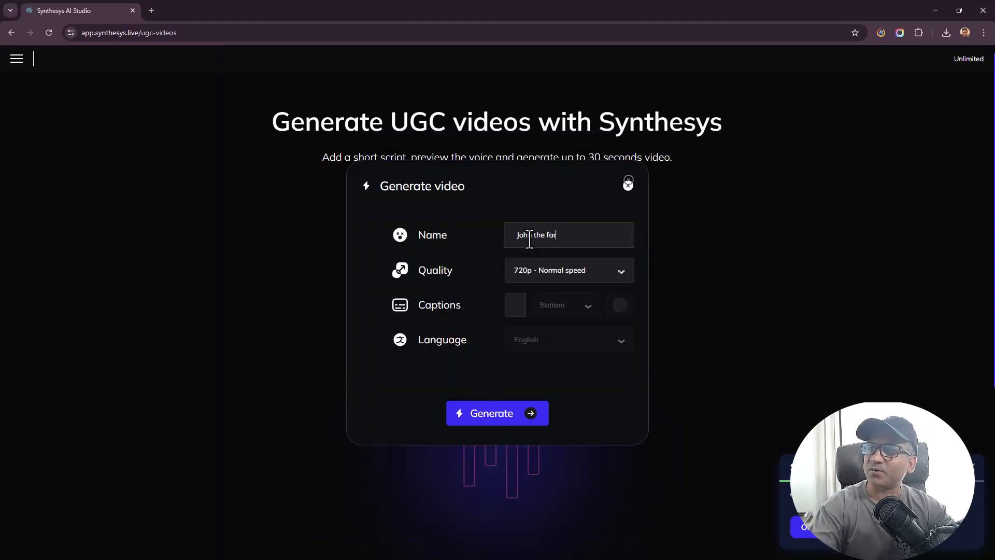
{"action": "left_click", "coordinate": [568, 270]}
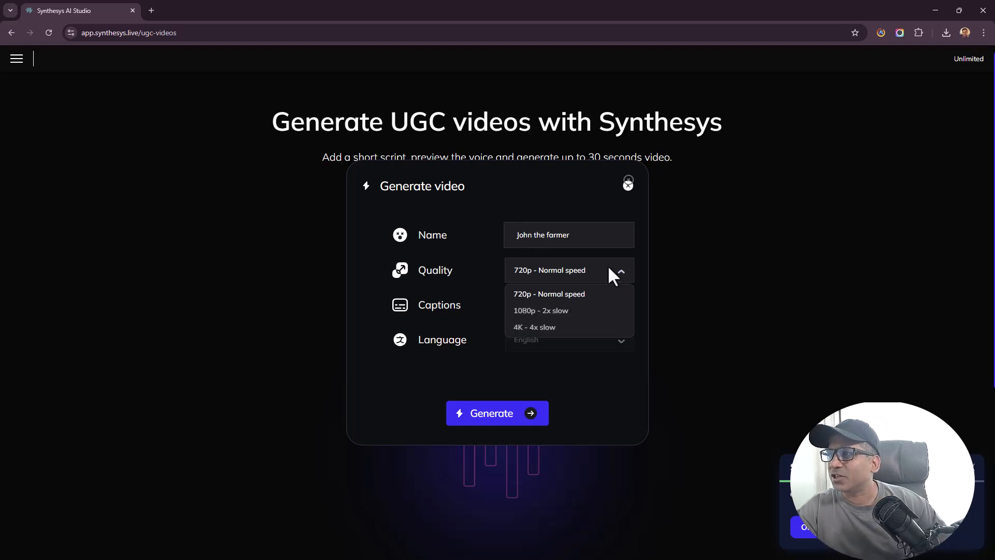
{"action": "mouse_move", "coordinate": [539, 323]}
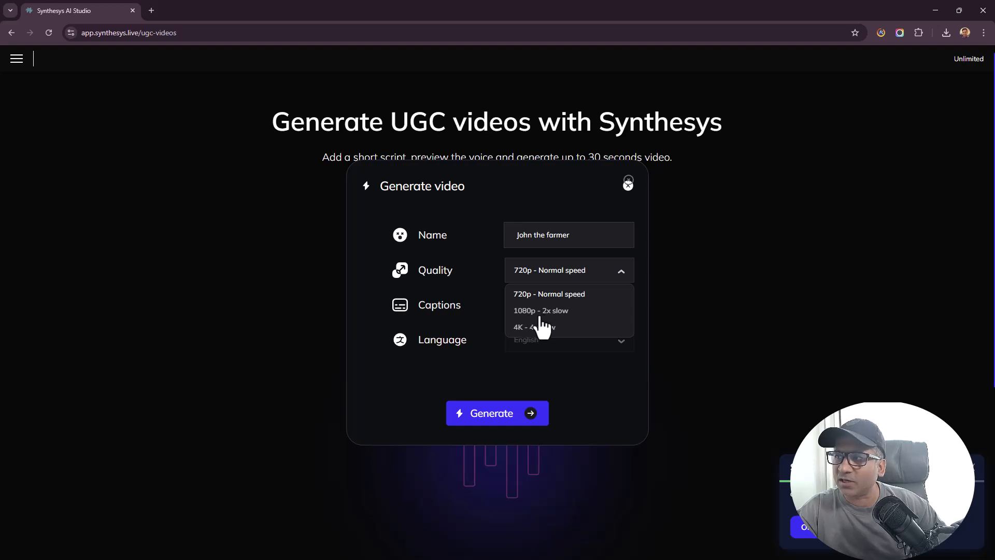
{"action": "mouse_move", "coordinate": [542, 340]}
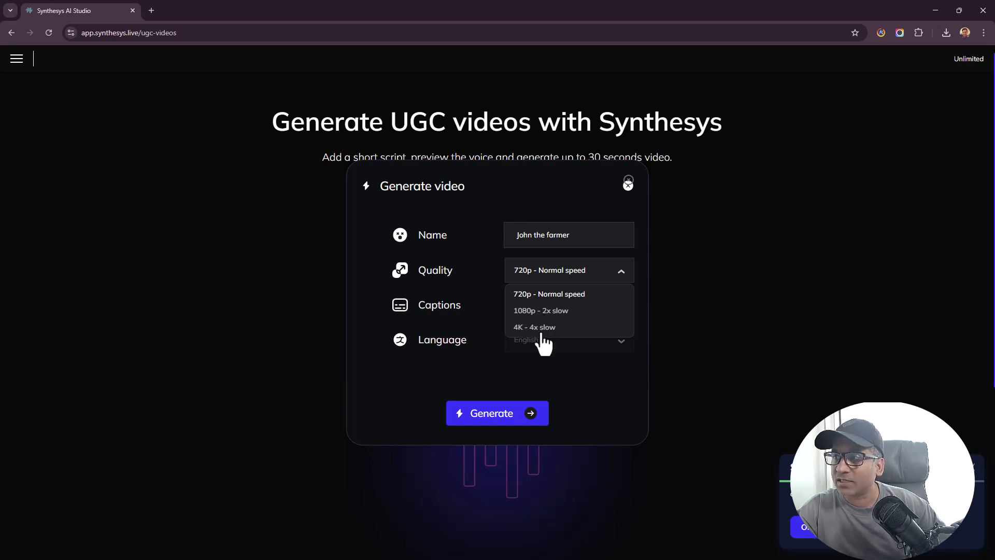
{"action": "mouse_move", "coordinate": [536, 333]}
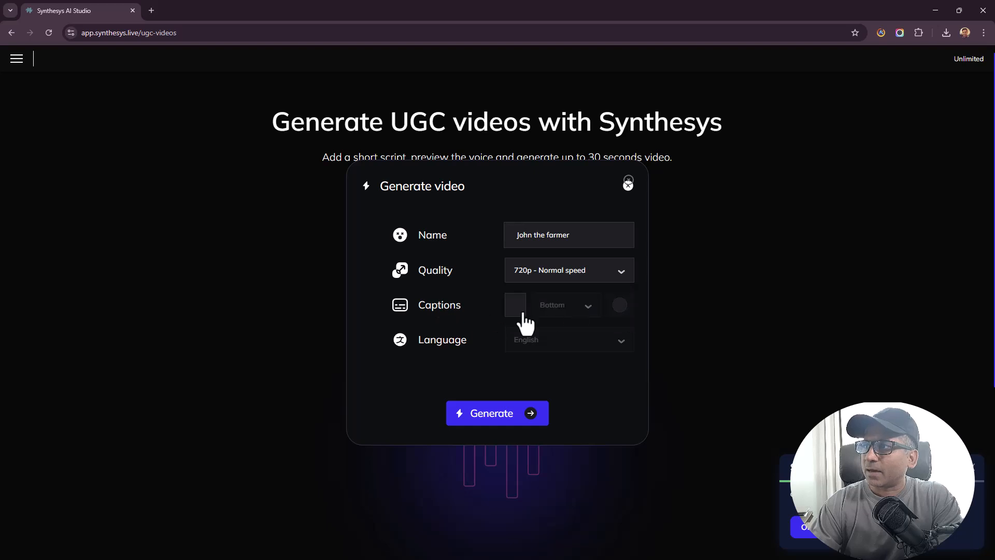
Enable bottom captions in English and start generating the video
{"action": "left_click", "coordinate": [564, 305]}
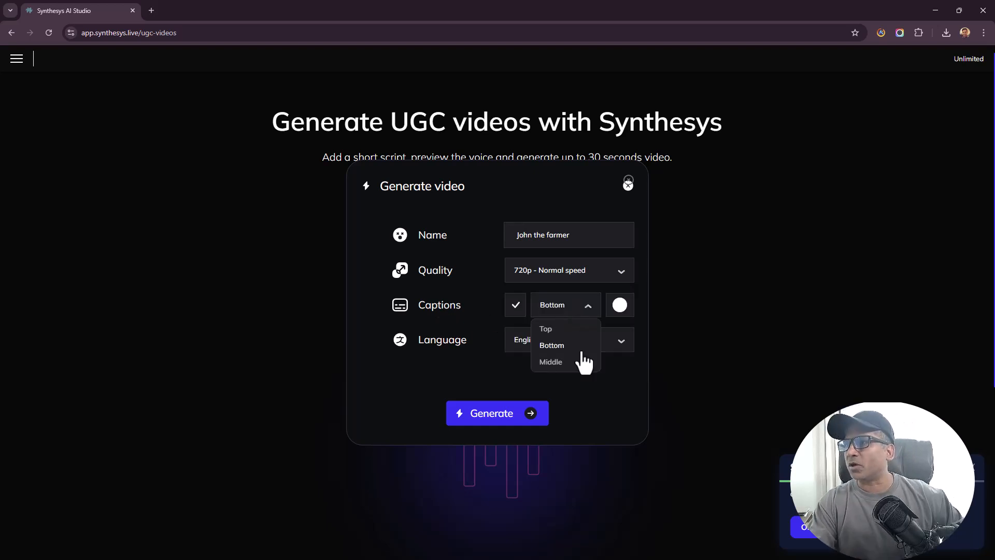
{"action": "mouse_move", "coordinate": [625, 320]}
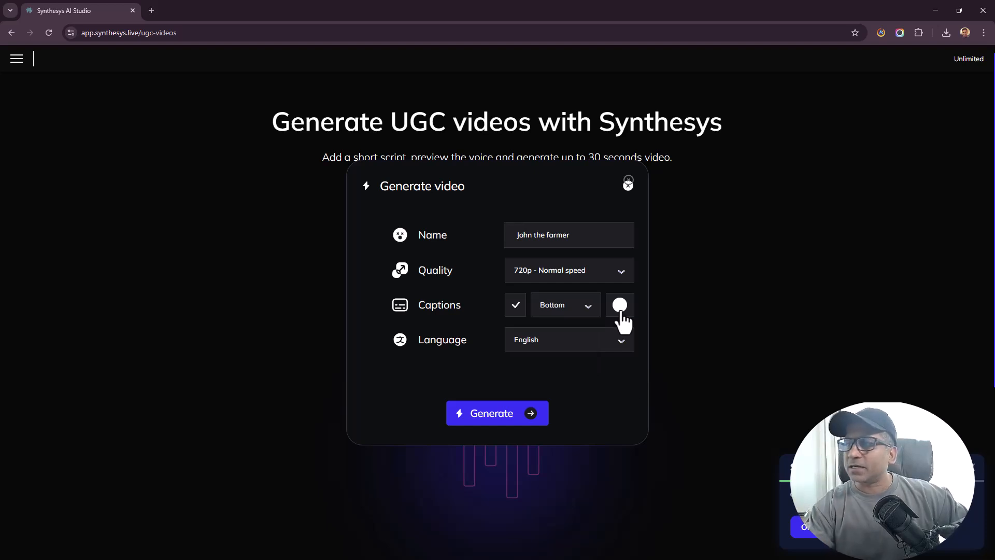
{"action": "left_click", "coordinate": [568, 339]}
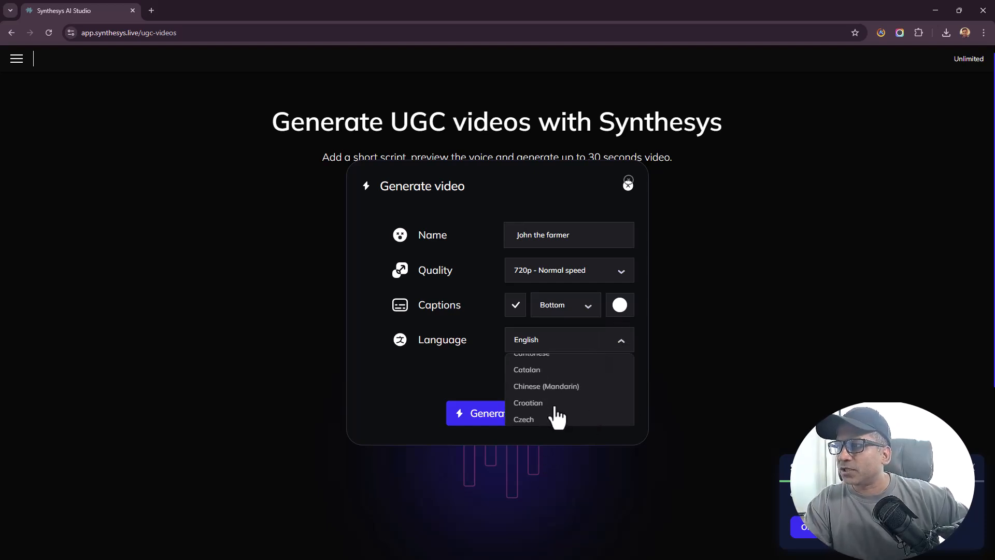
{"action": "mouse_move", "coordinate": [462, 413]}
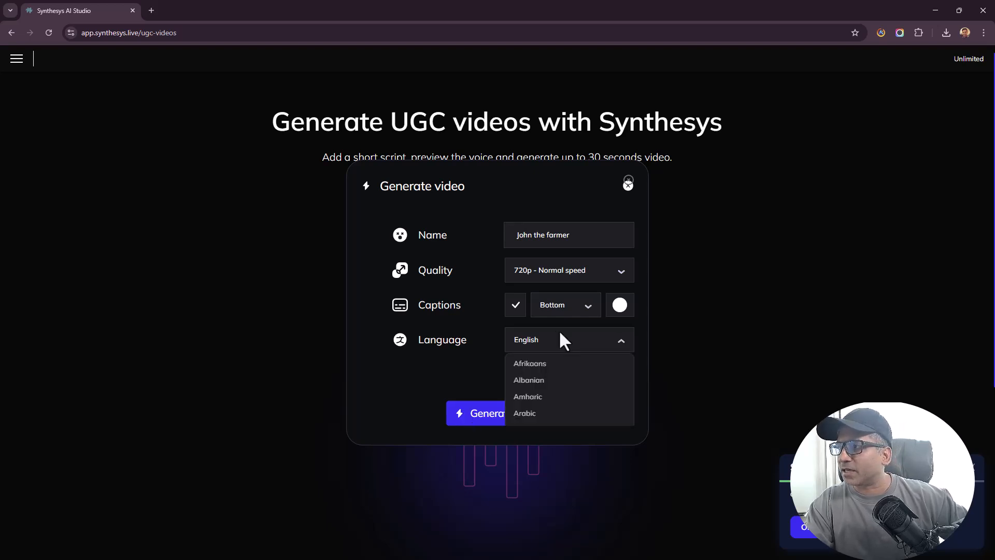
{"action": "scroll", "scroll_direction": "down", "scroll_amount": 3}
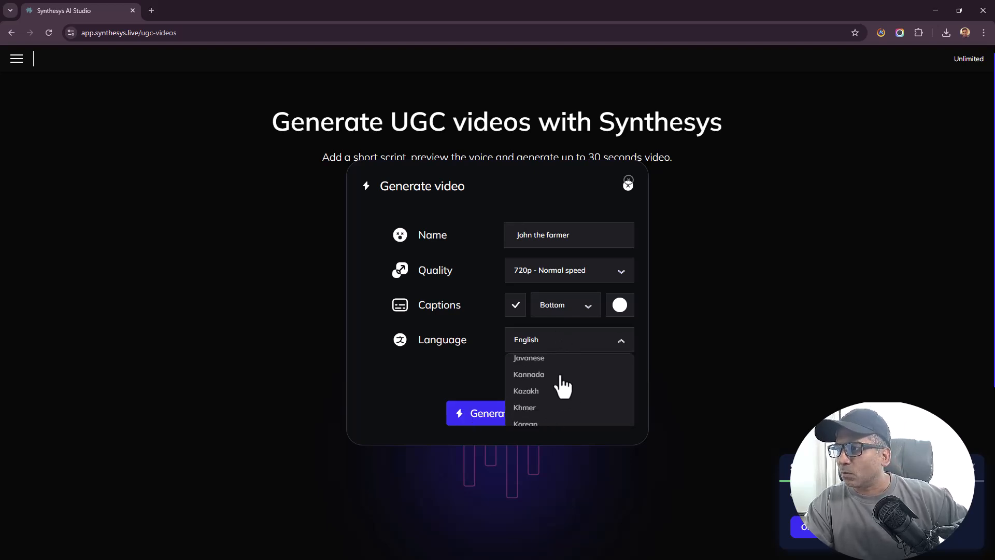
{"action": "scroll", "scroll_direction": "down", "scroll_amount": 3}
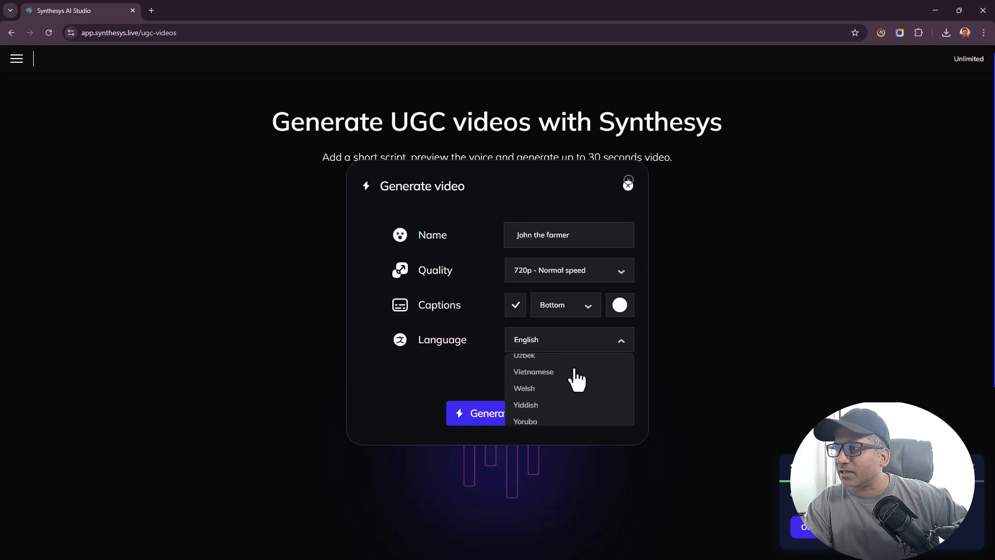
{"action": "left_click", "coordinate": [567, 339]}
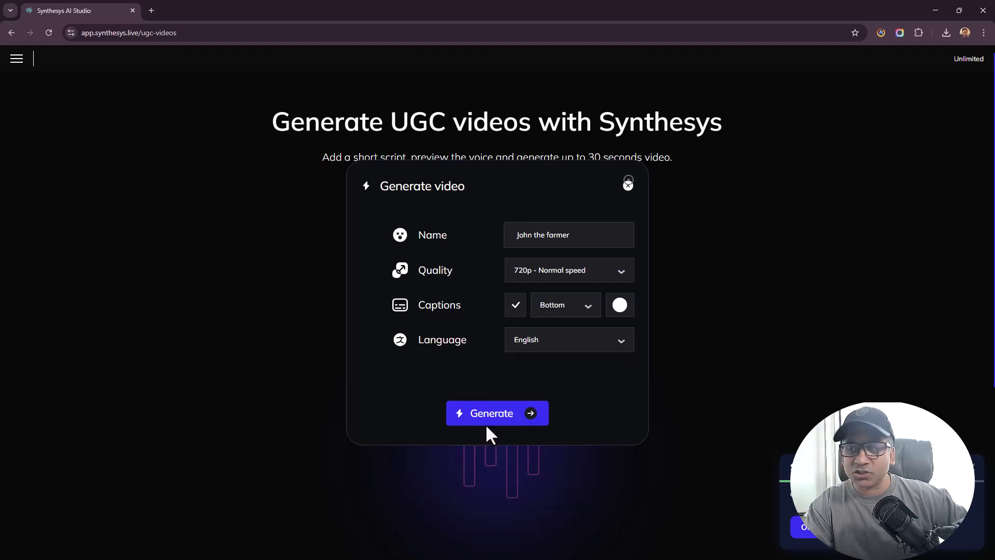
{"action": "left_click", "coordinate": [497, 414]}
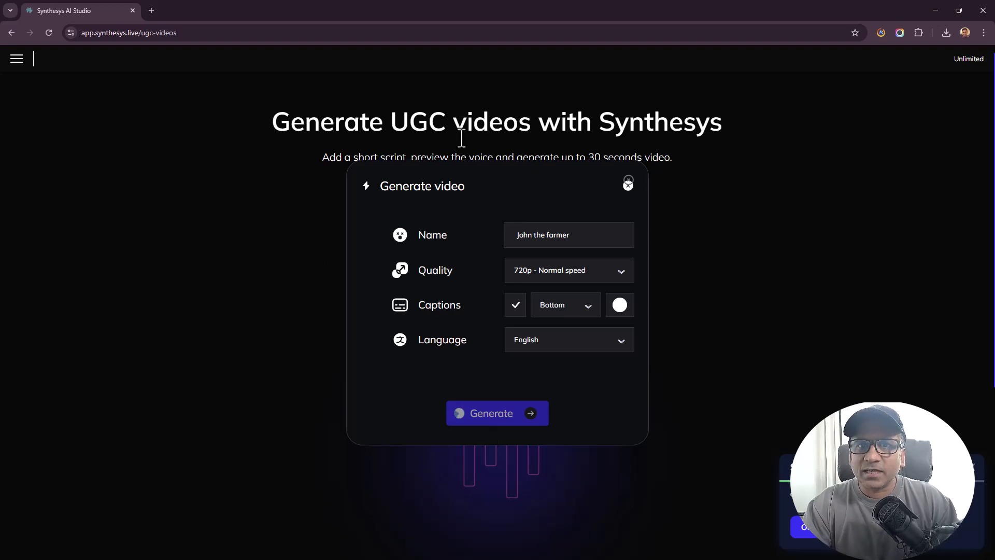
Generate the 'John the farmer' video so its card appears in the UGC gallery
{"action": "left_click", "coordinate": [496, 413]}
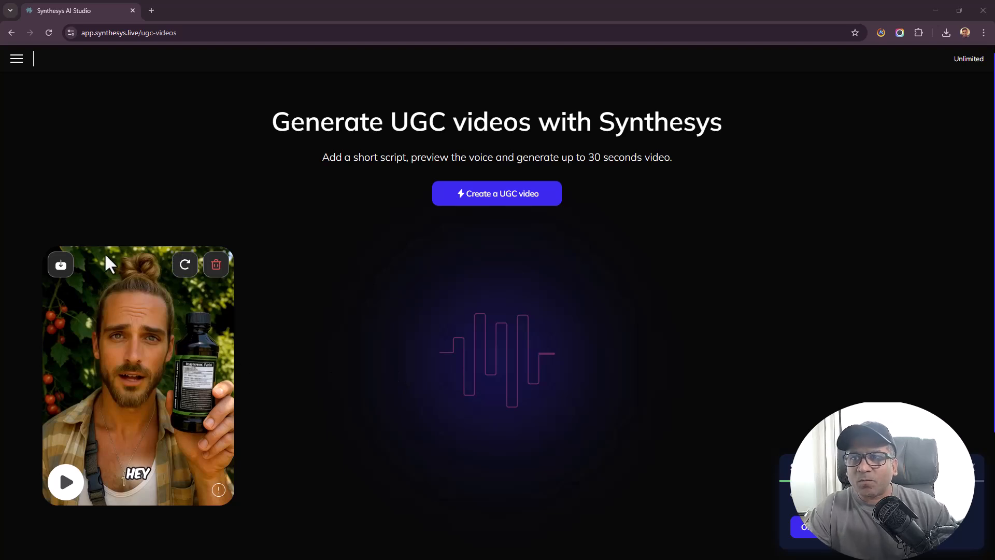
{"action": "left_click", "coordinate": [65, 482]}
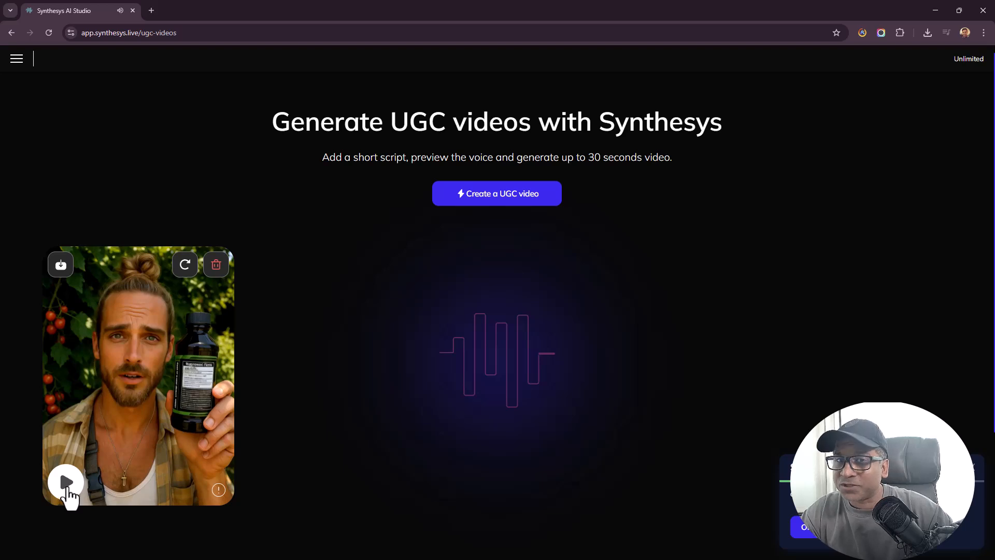
{"action": "left_click", "coordinate": [67, 482]}
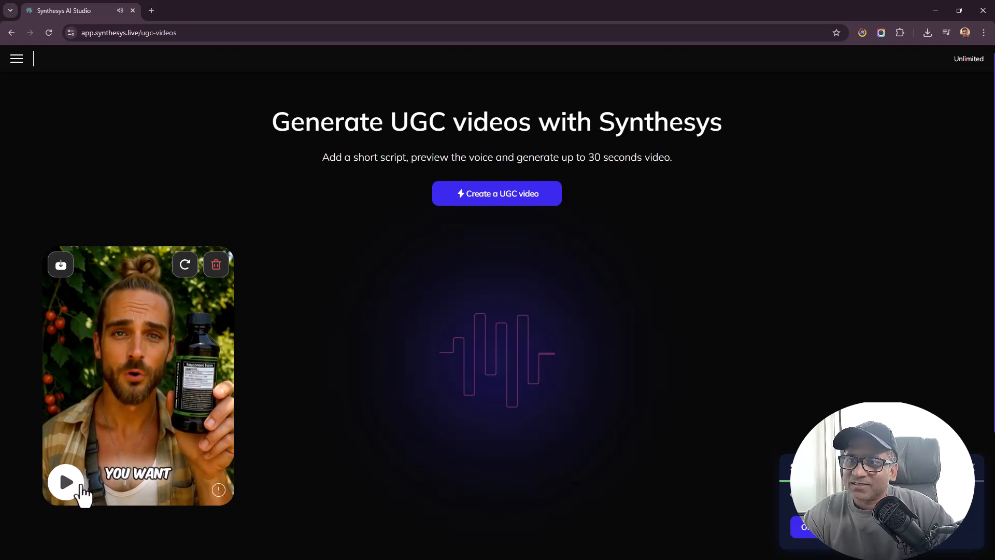
{"action": "left_click", "coordinate": [66, 482]}
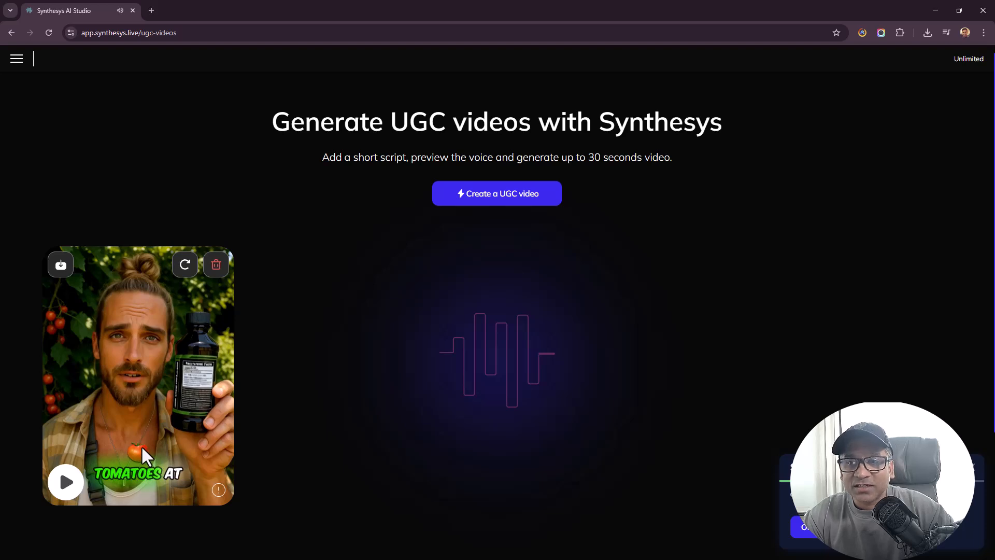
{"action": "mouse_move", "coordinate": [105, 481]}
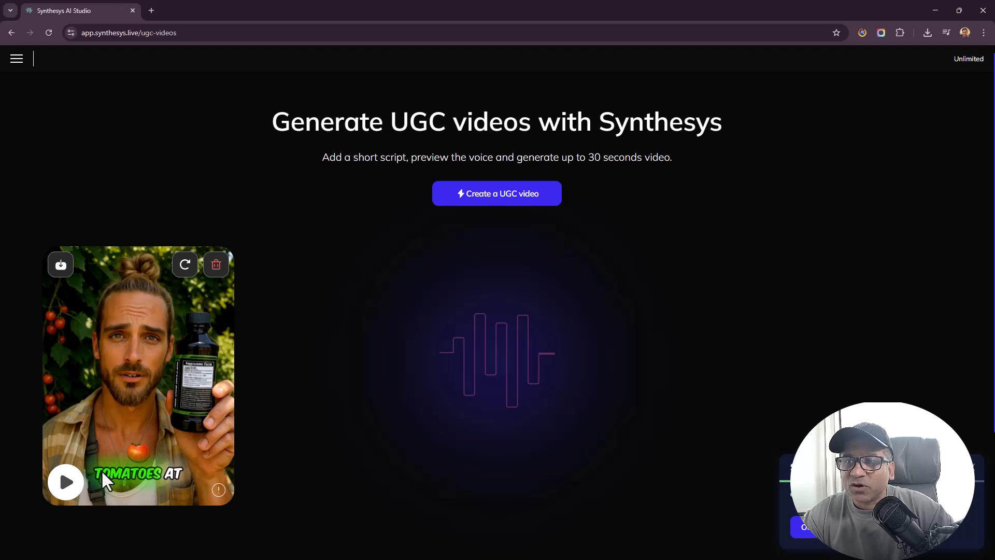
{"action": "left_click", "coordinate": [65, 482]}
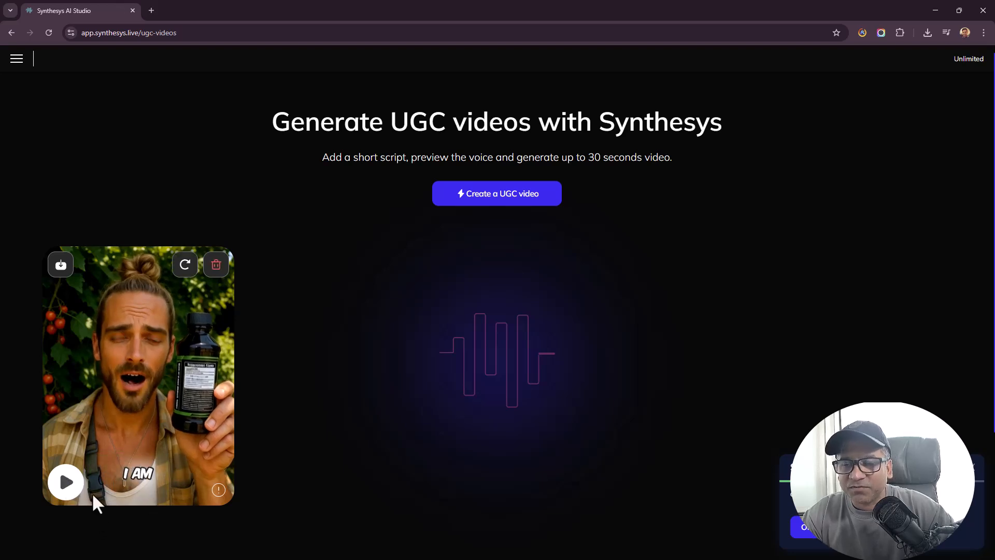
{"action": "left_click", "coordinate": [66, 482]}
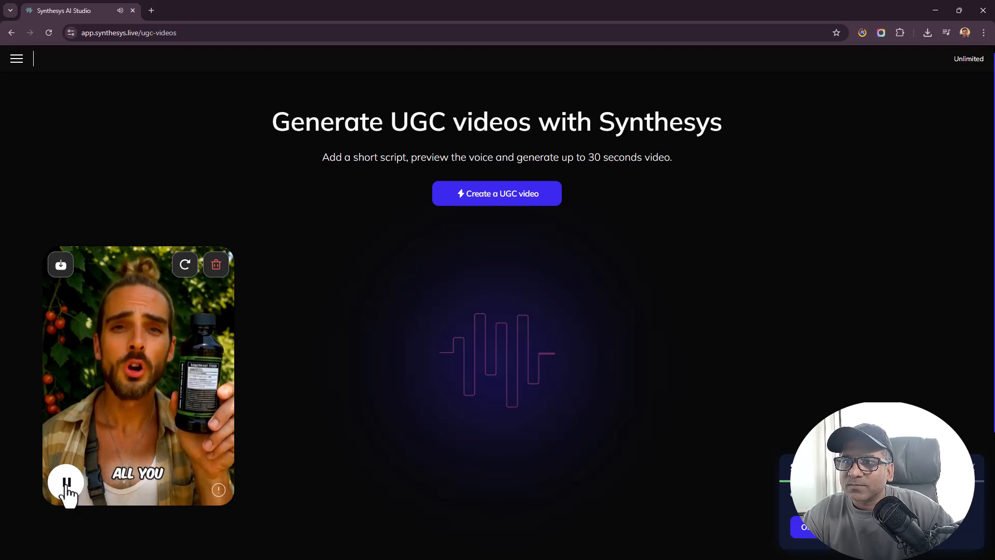
{"action": "left_click", "coordinate": [66, 482]}
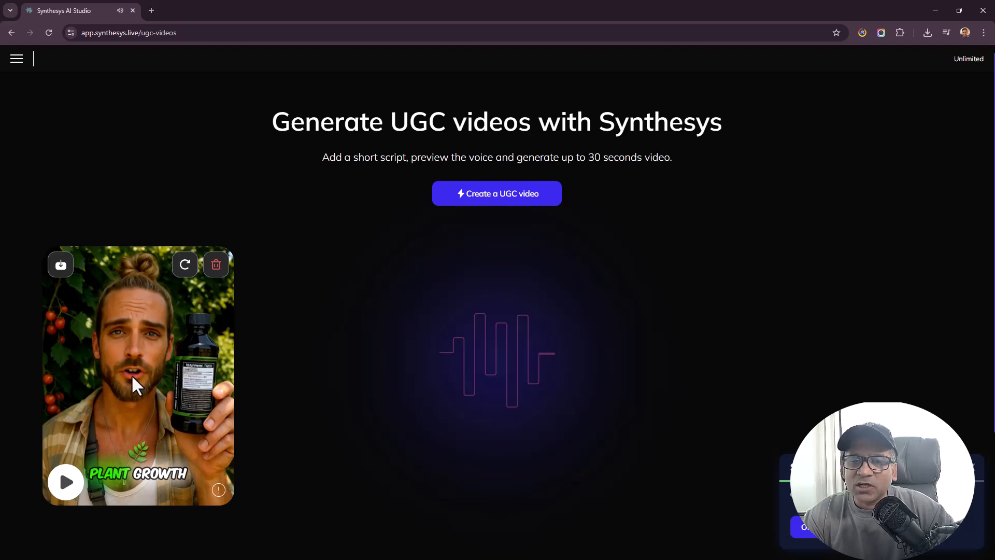
{"action": "left_click", "coordinate": [65, 481]}
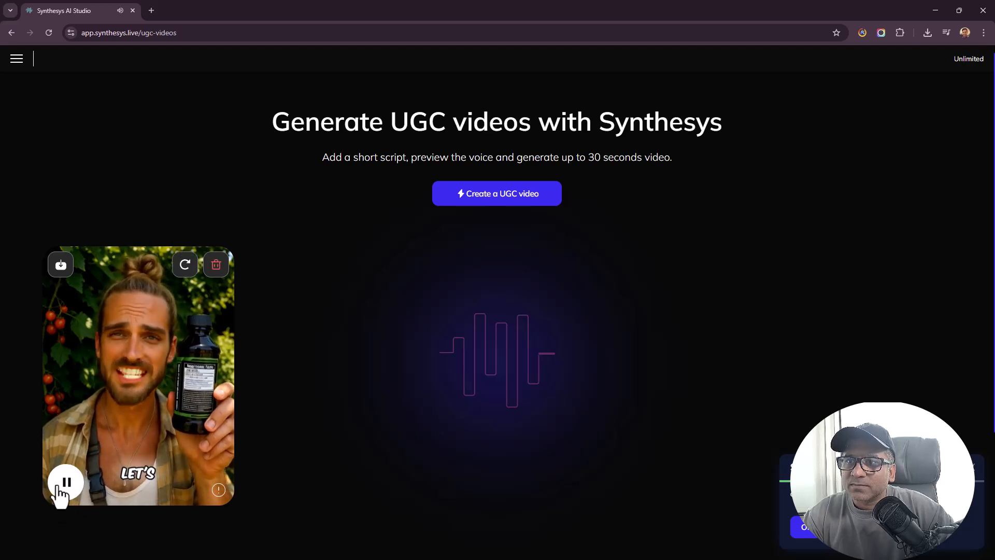
{"action": "left_click", "coordinate": [65, 482]}
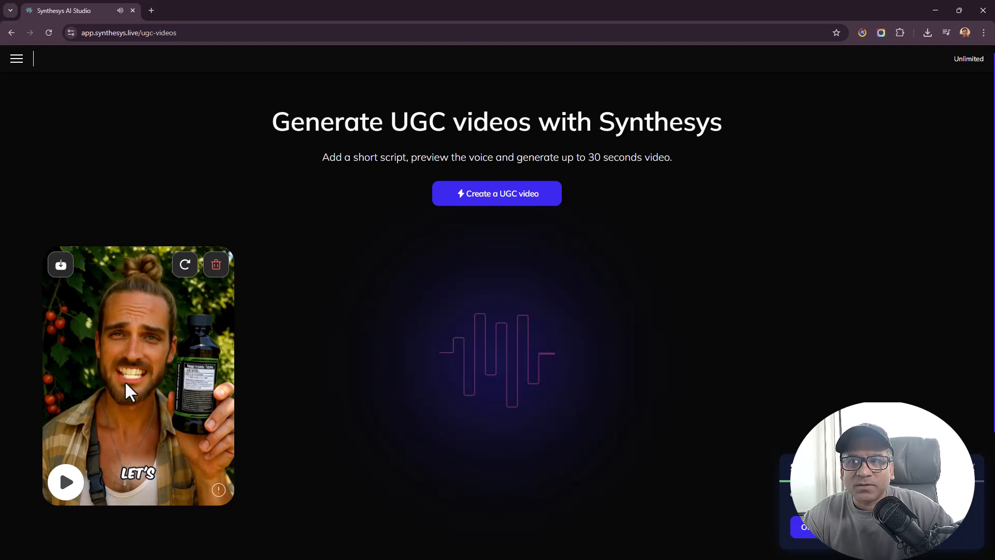
{"action": "mouse_move", "coordinate": [129, 385]}
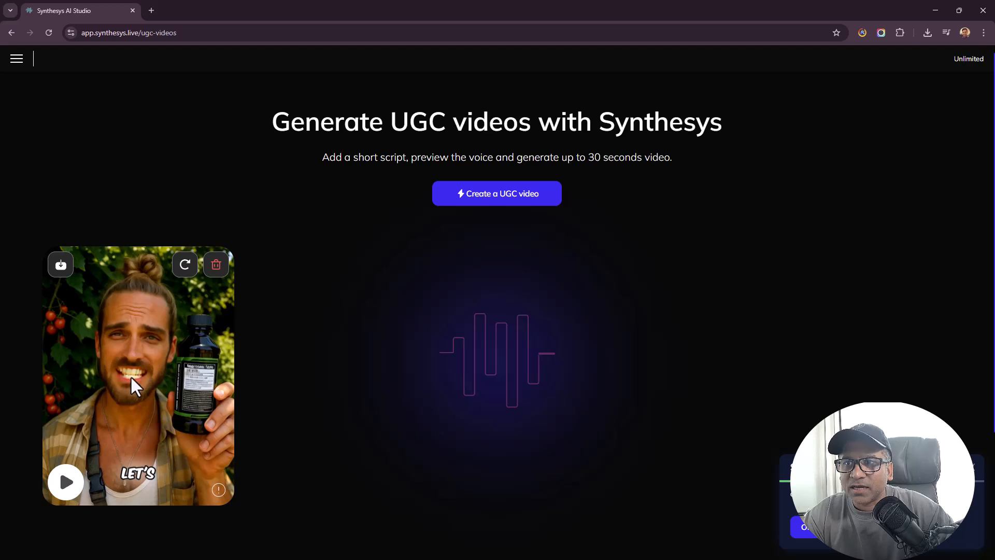
{"action": "left_click", "coordinate": [65, 482]}
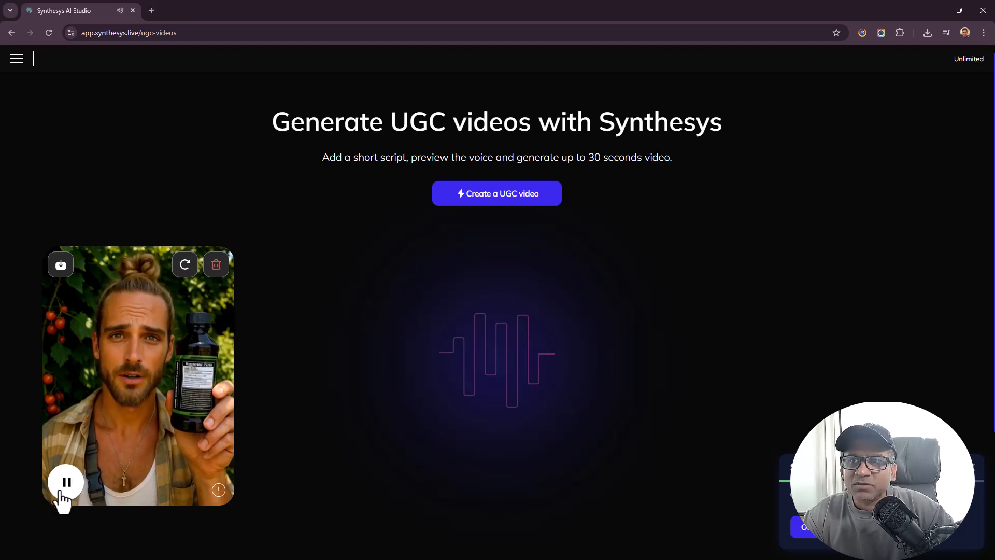
{"action": "left_click", "coordinate": [65, 482]}
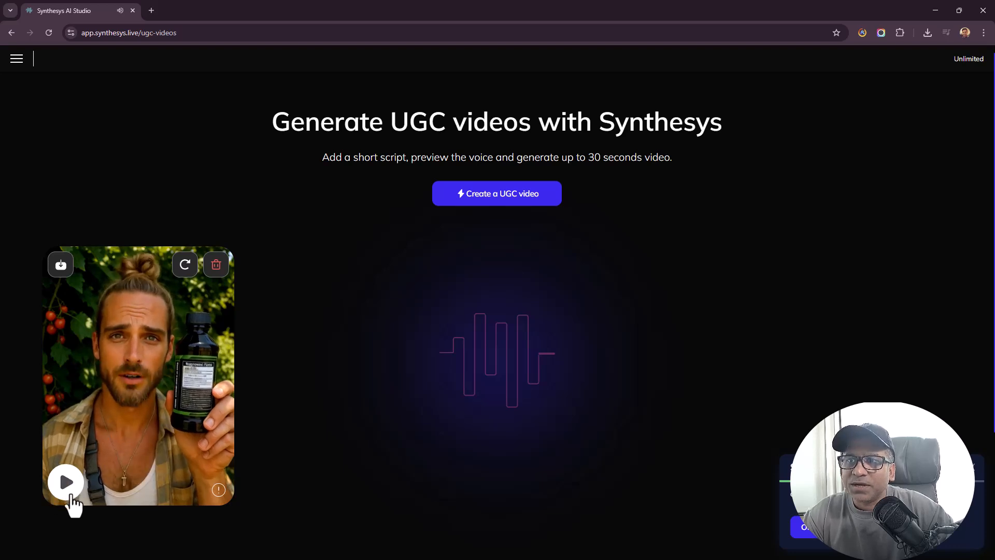
{"action": "left_click", "coordinate": [65, 482]}
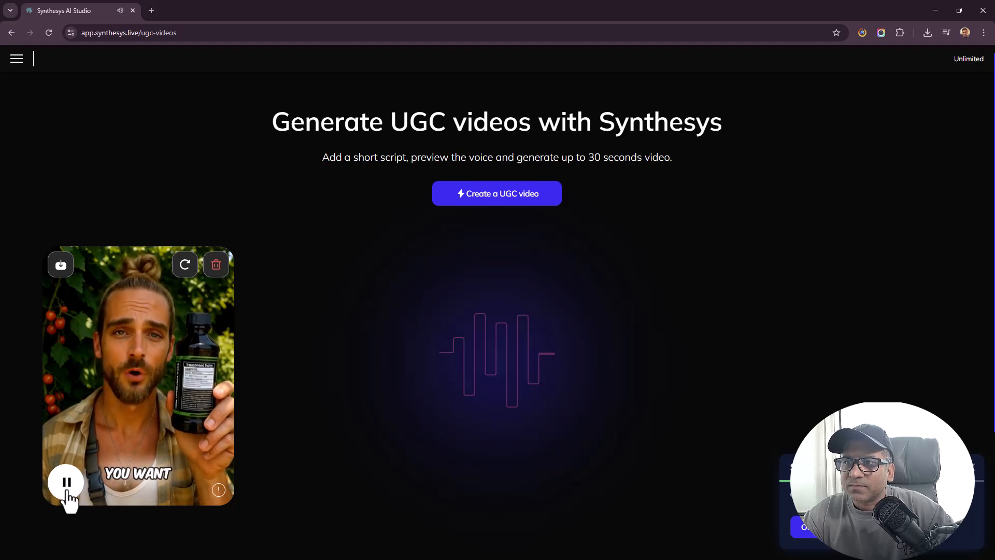
{"action": "left_click", "coordinate": [65, 482]}
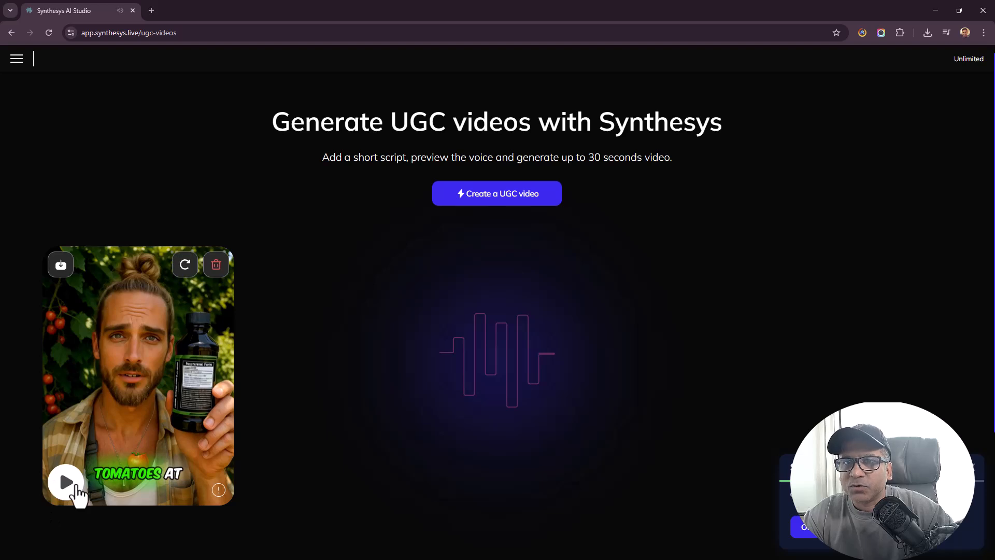
{"action": "left_click", "coordinate": [65, 482]}
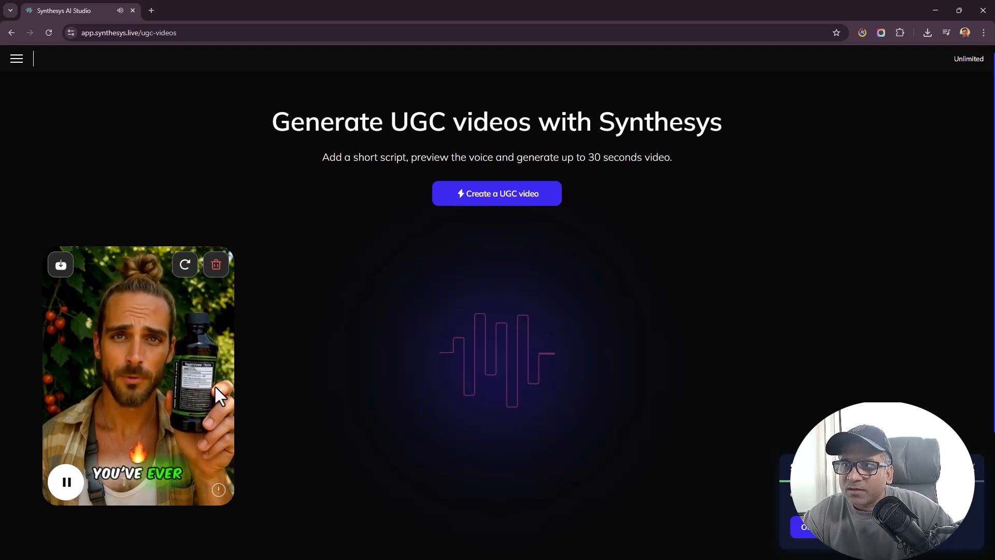
{"action": "left_click", "coordinate": [67, 482]}
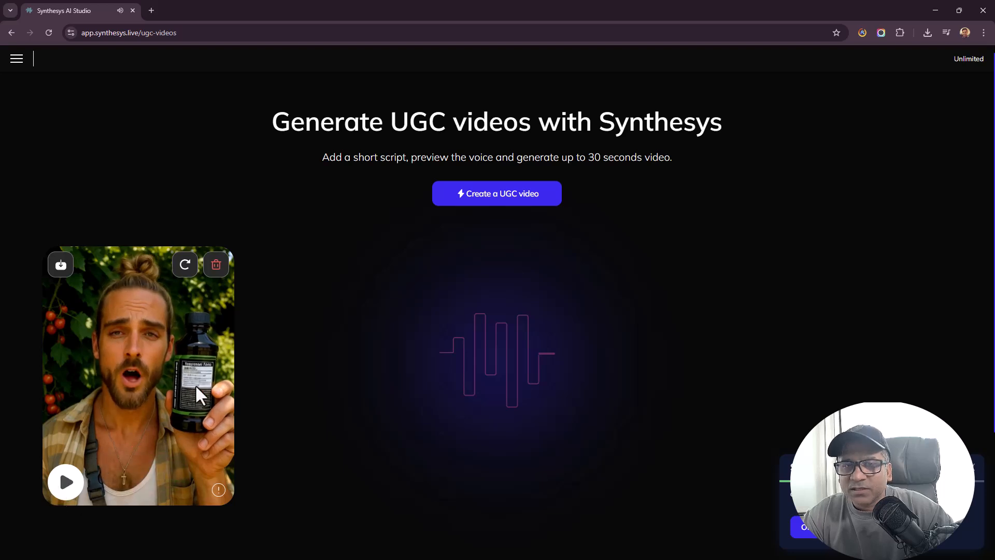
{"action": "mouse_move", "coordinate": [81, 336]}
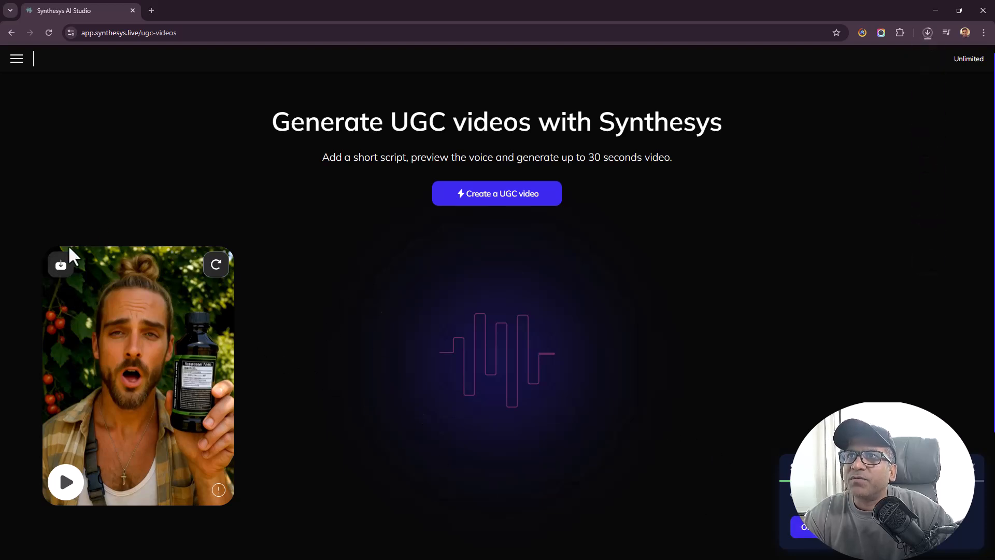
Download the generated video as an MP4 and open it from Chrome's downloads
{"action": "left_click", "coordinate": [927, 33]}
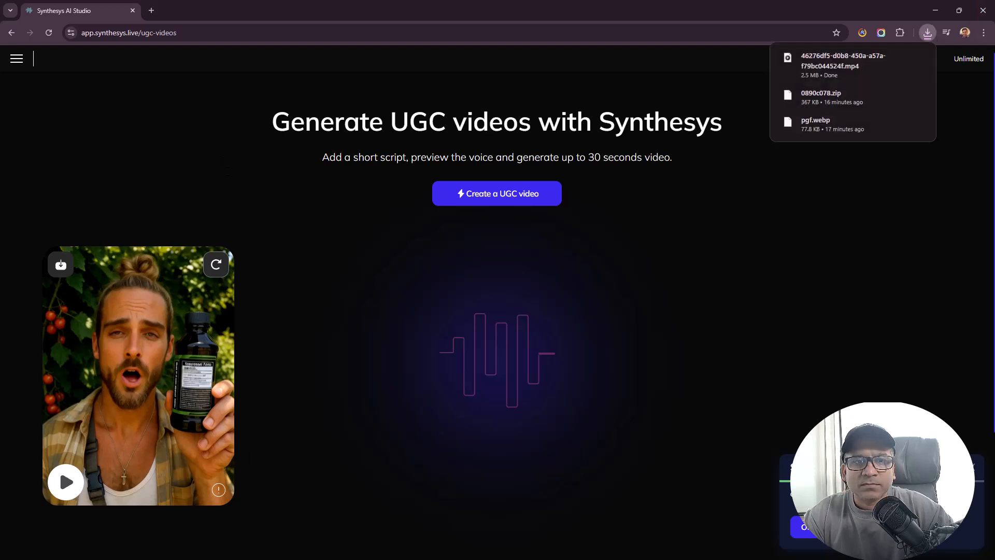
{"action": "left_click", "coordinate": [857, 106]}
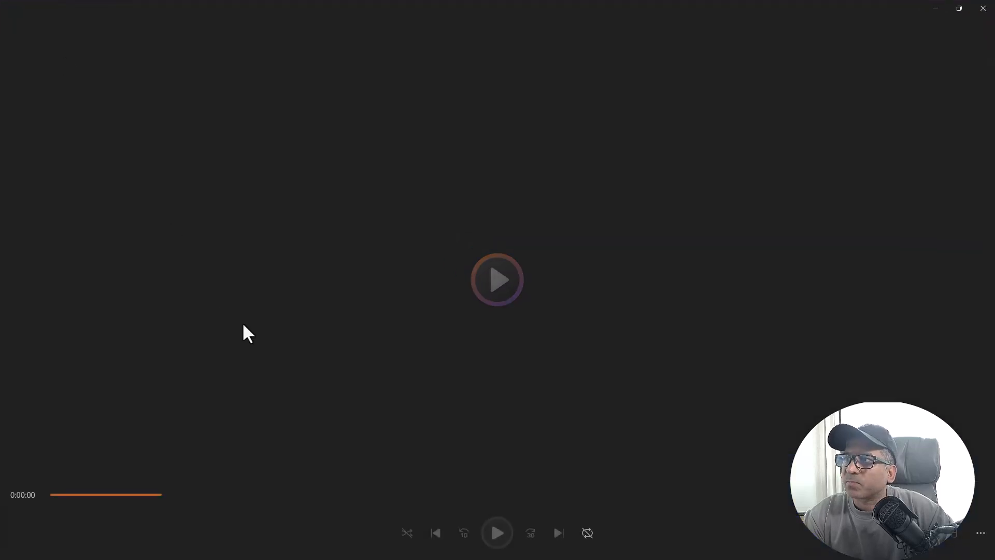
Play the downloaded video in Windows Media Player
{"action": "left_click", "coordinate": [497, 279]}
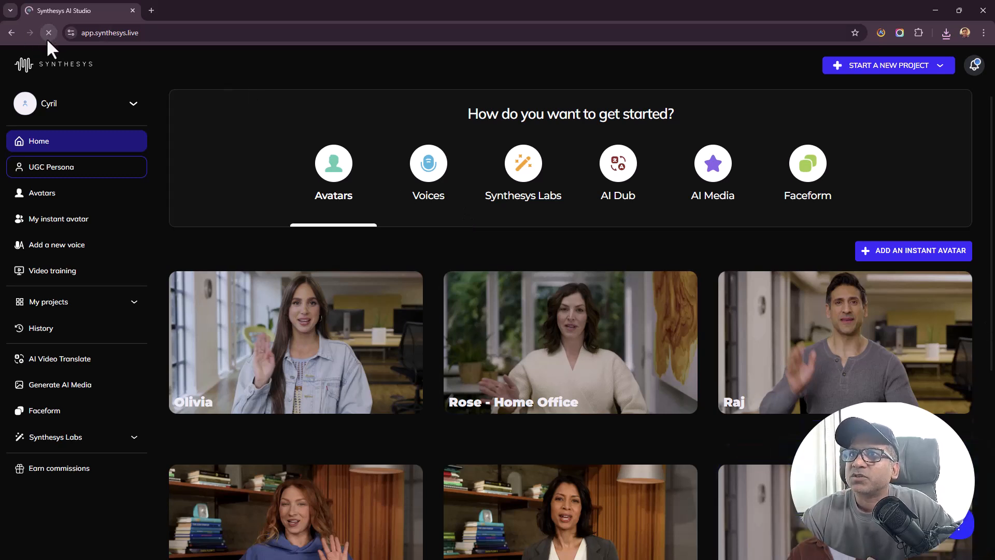
Return to the UGC Persona section to start a second video
{"action": "left_click", "coordinate": [49, 32]}
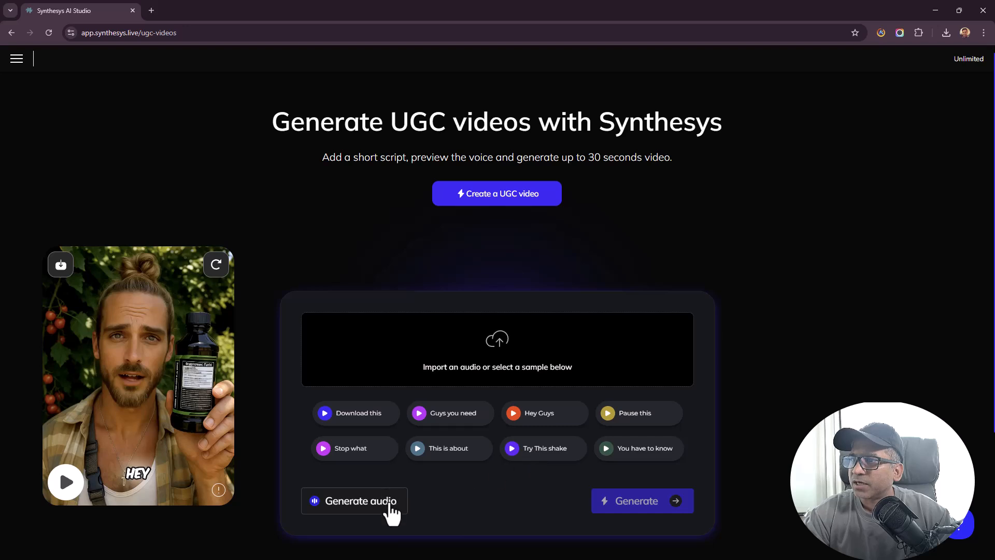
{"action": "mouse_move", "coordinate": [651, 511]}
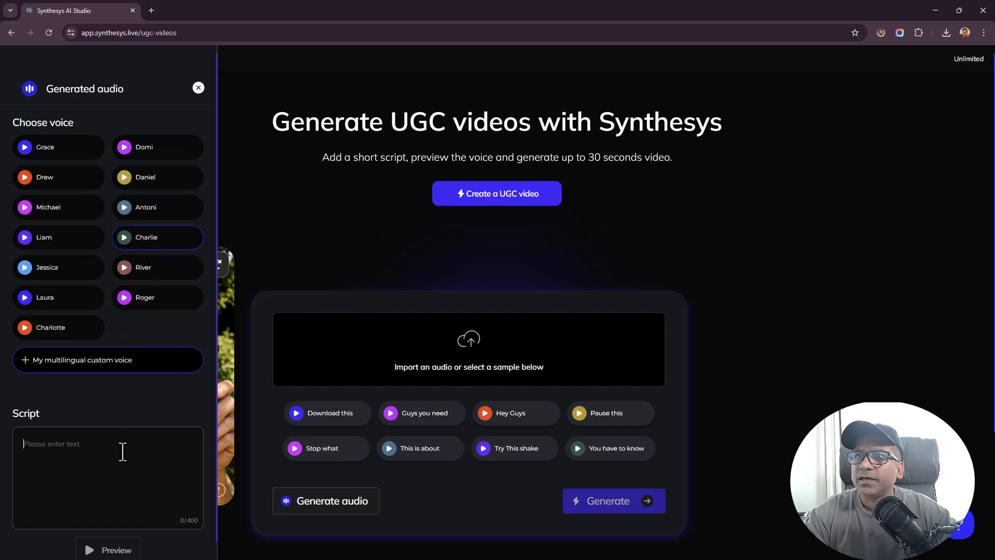
Write the 'I got the plant growth formula' script and generate its voiceover audio
{"action": "type", "text": "I got hte plant growth formula. It's rocking!"}
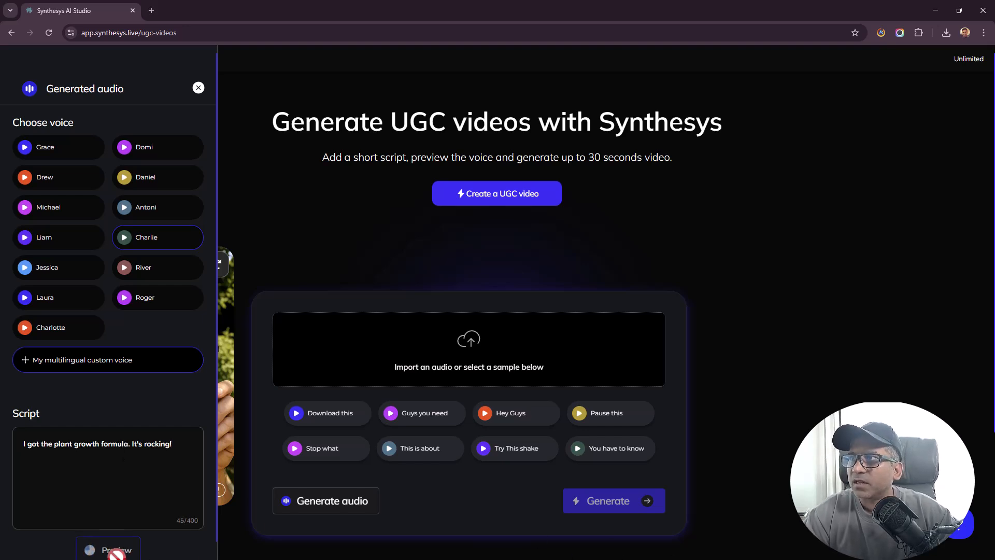
{"action": "left_click", "coordinate": [325, 501]}
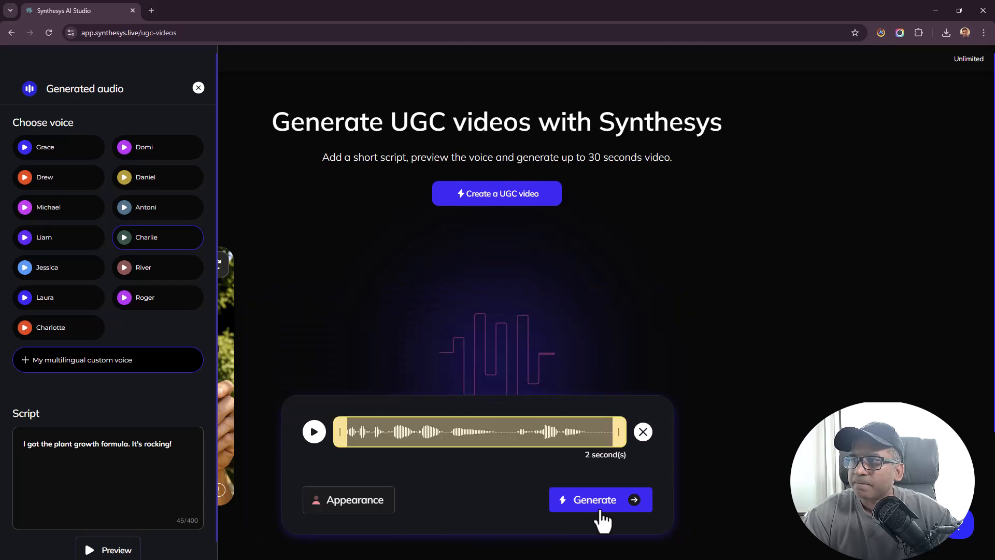
{"action": "left_click", "coordinate": [599, 500]}
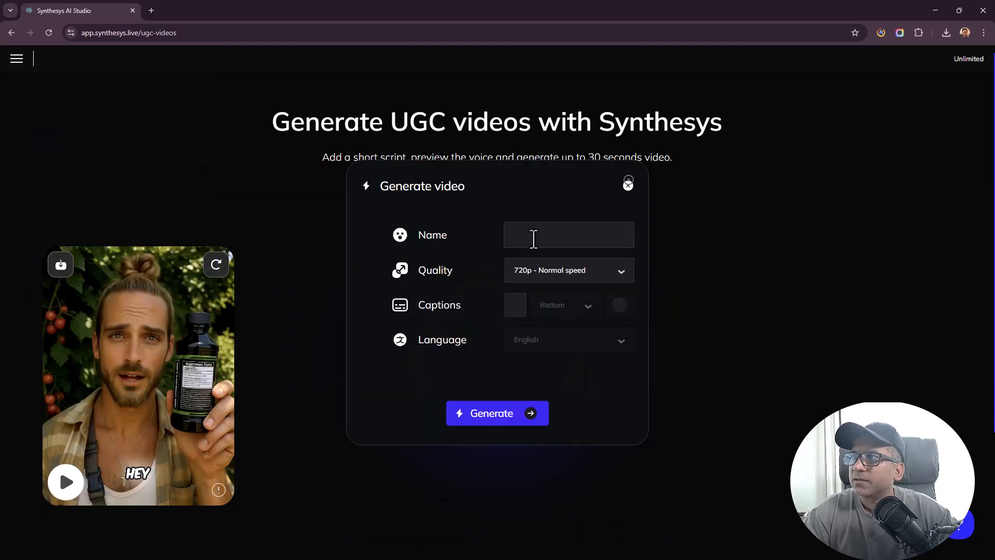
Generate a second video named 'John 2' at 720p with bottom English captions
{"action": "type", "text": "John 2"}
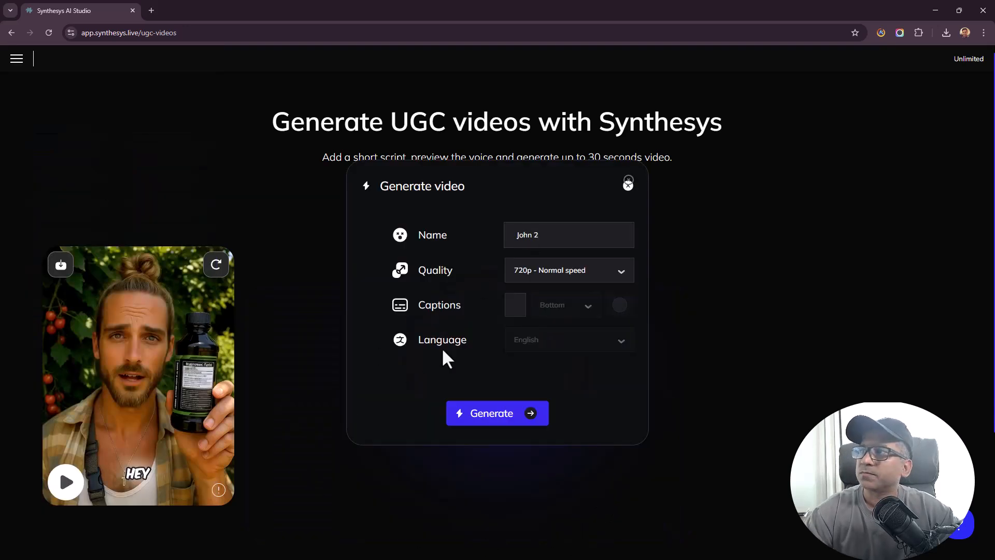
{"action": "left_click", "coordinate": [515, 305]}
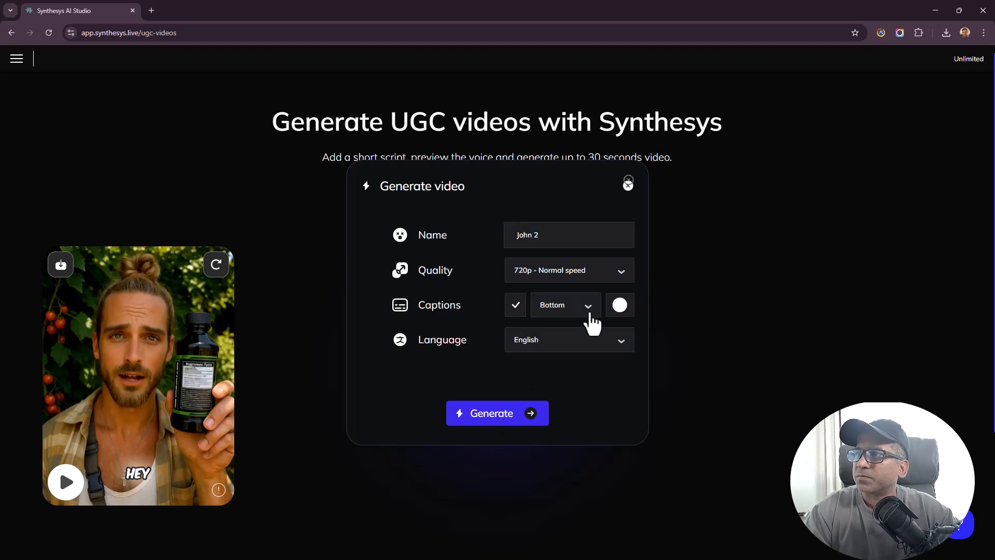
{"action": "left_click", "coordinate": [497, 414]}
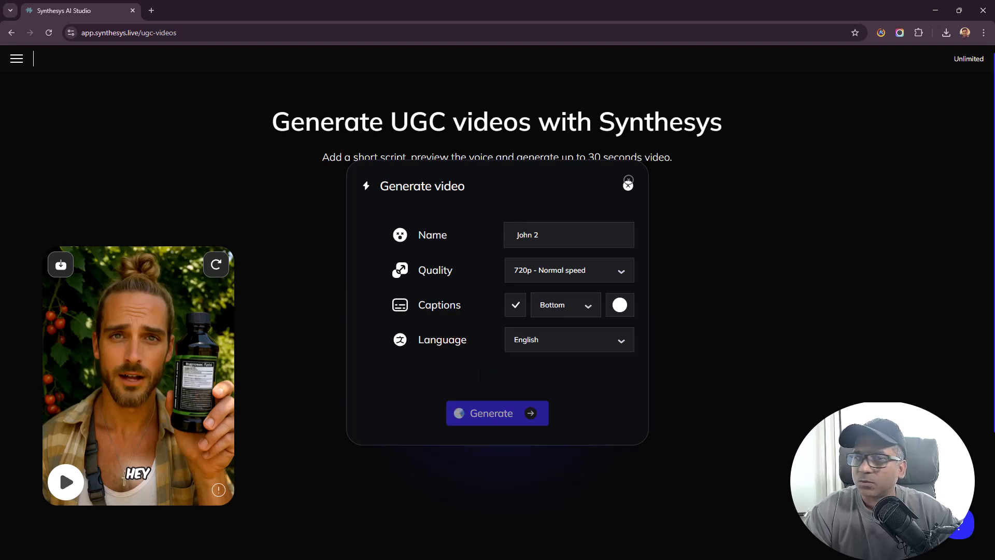
{"action": "left_click", "coordinate": [497, 414]}
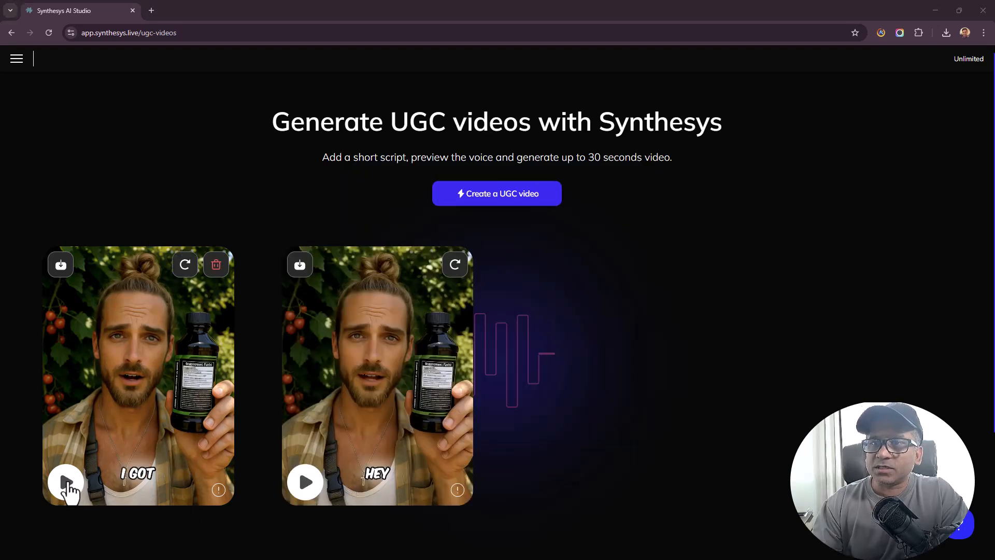
Play back the first generated video, showing its 'I got' and 'it's' captions, then pause it
{"action": "left_click", "coordinate": [65, 482]}
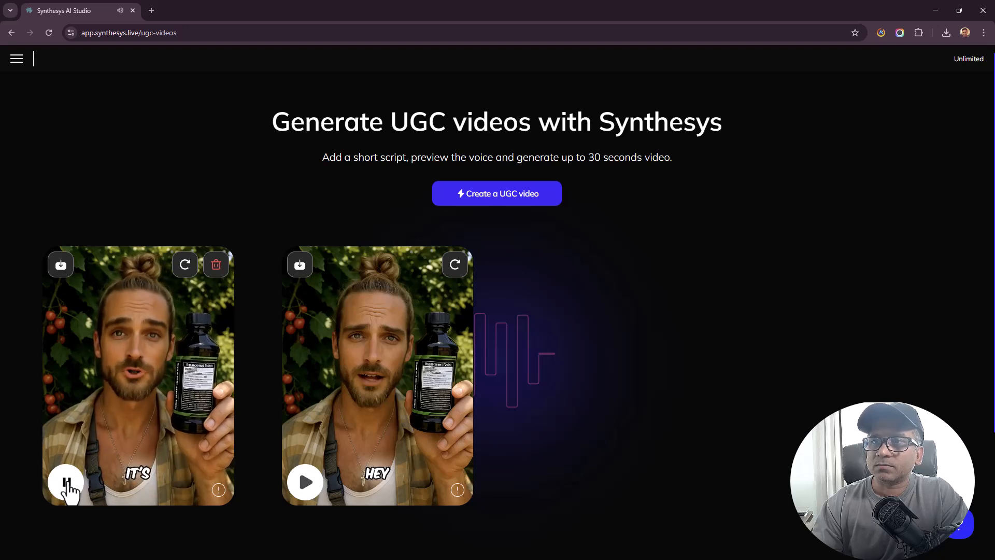
{"action": "left_click", "coordinate": [65, 482]}
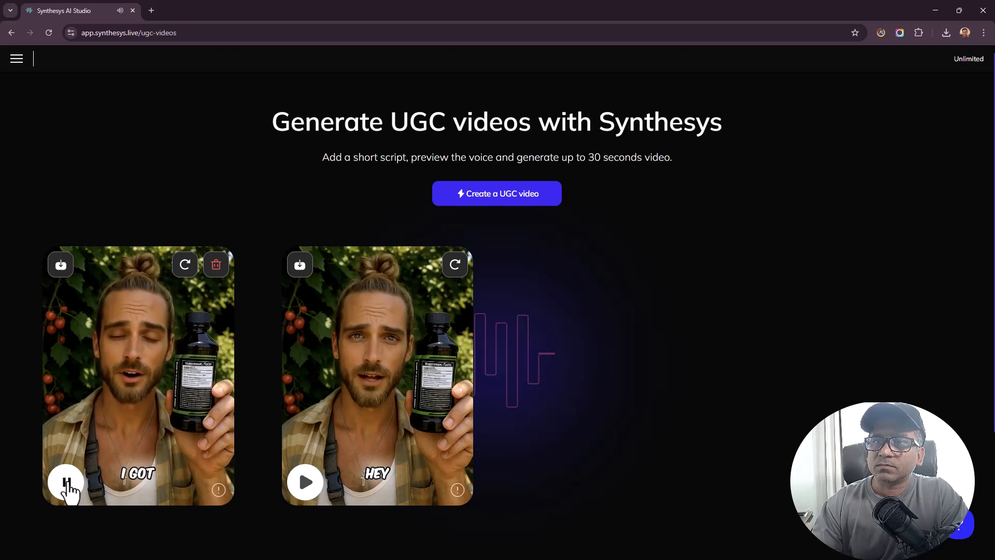
{"action": "left_click", "coordinate": [65, 482]}
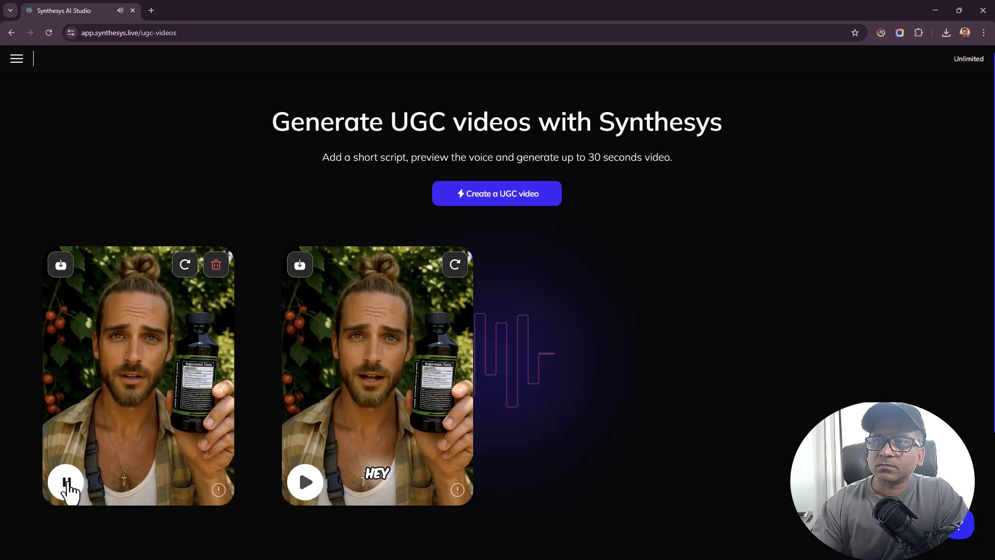
{"action": "left_click", "coordinate": [64, 482]}
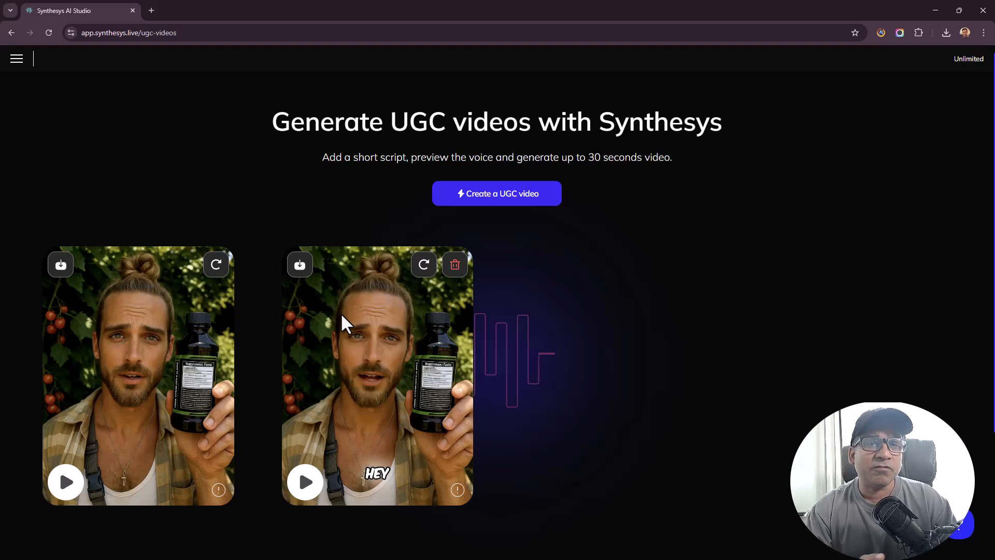
{"action": "mouse_move", "coordinate": [348, 315]}
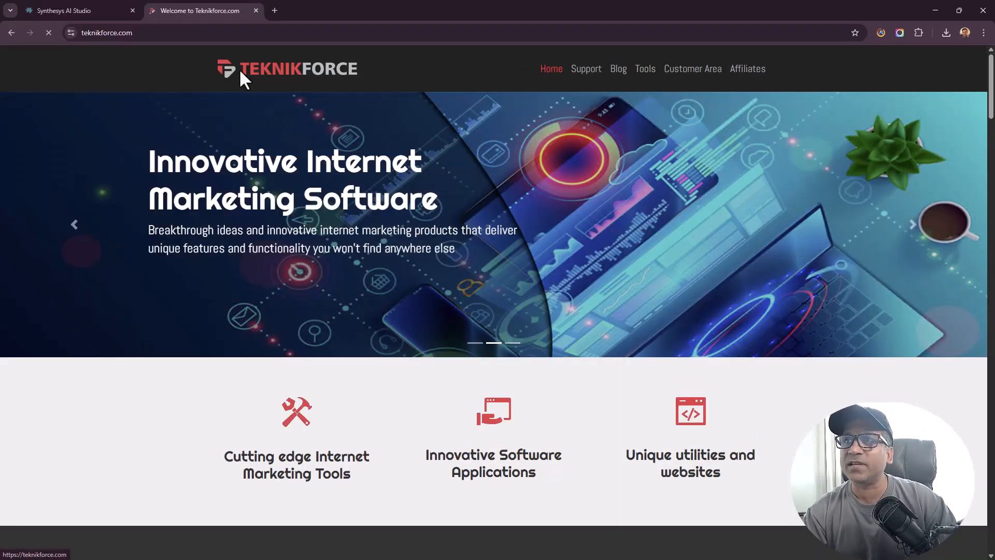
{"action": "scroll", "scroll_direction": "down", "scroll_amount": 3}
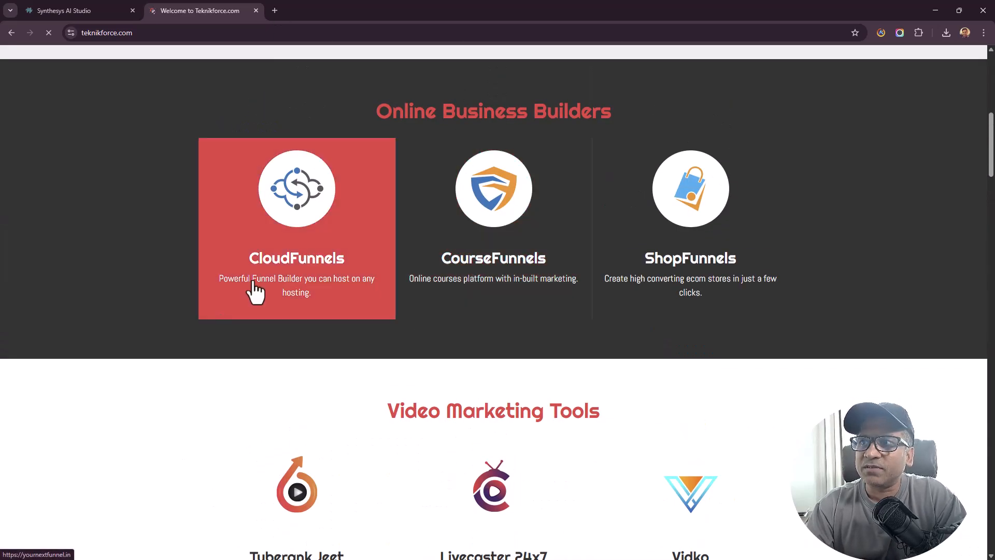
{"action": "mouse_move", "coordinate": [532, 170]}
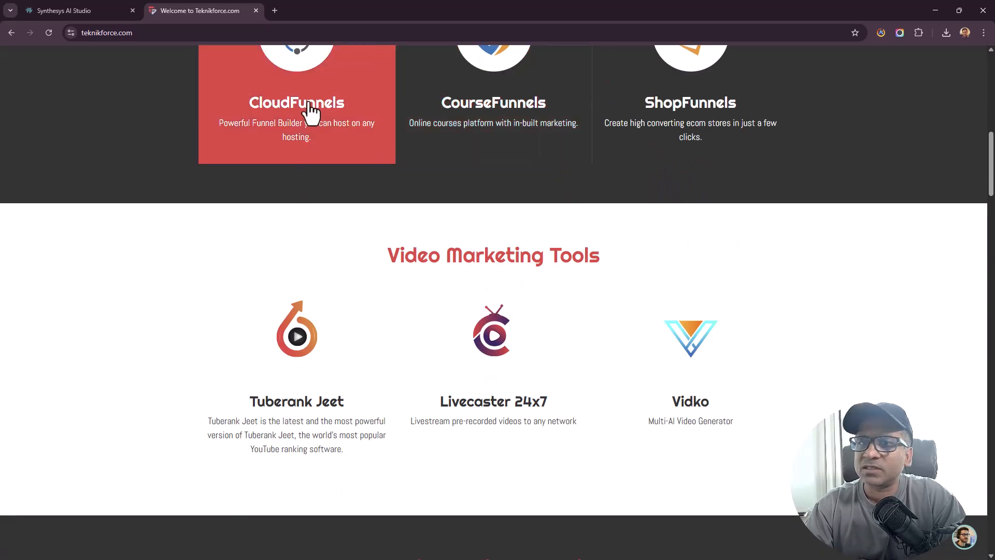
{"action": "scroll", "scroll_direction": "down", "scroll_amount": 3}
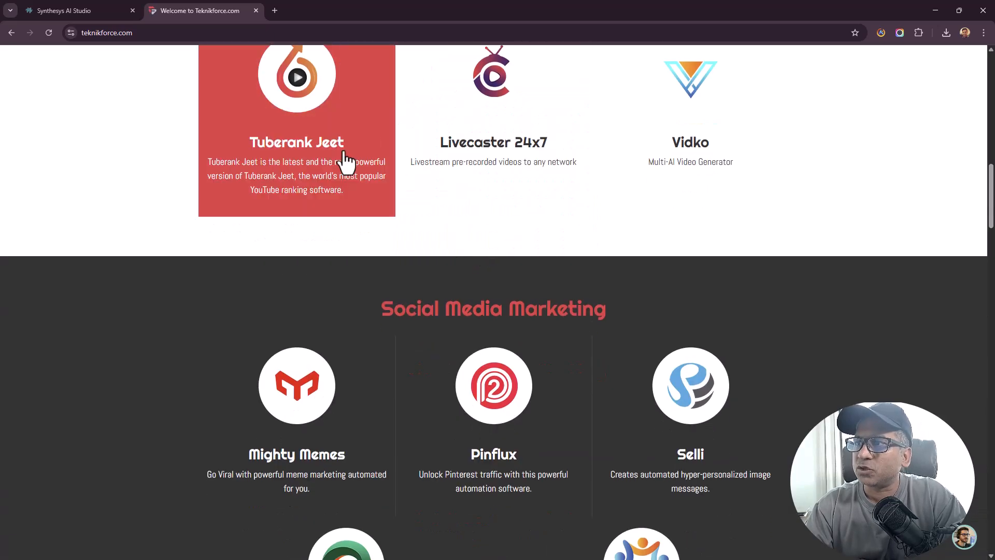
{"action": "scroll", "scroll_direction": "down", "scroll_amount": 3}
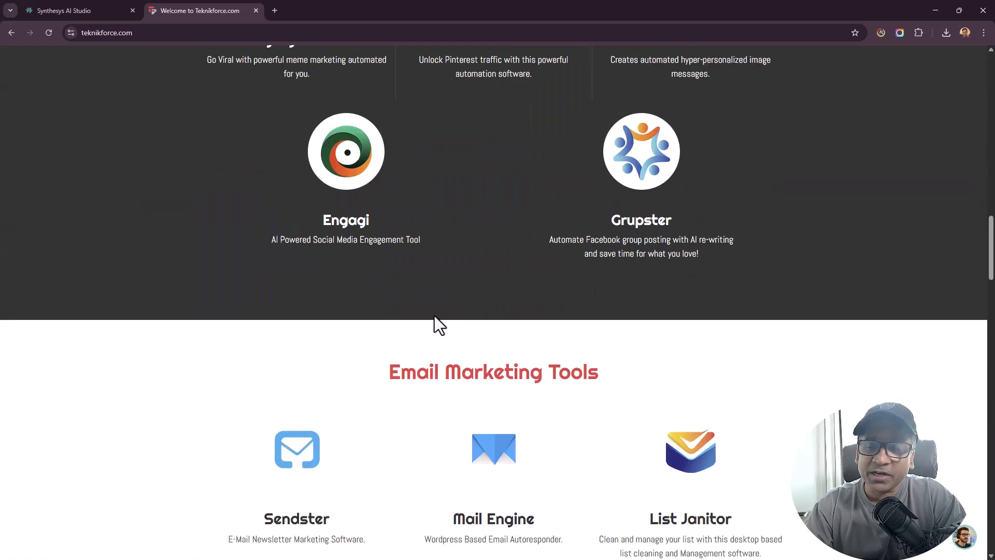
{"action": "scroll", "scroll_direction": "down", "scroll_amount": 3}
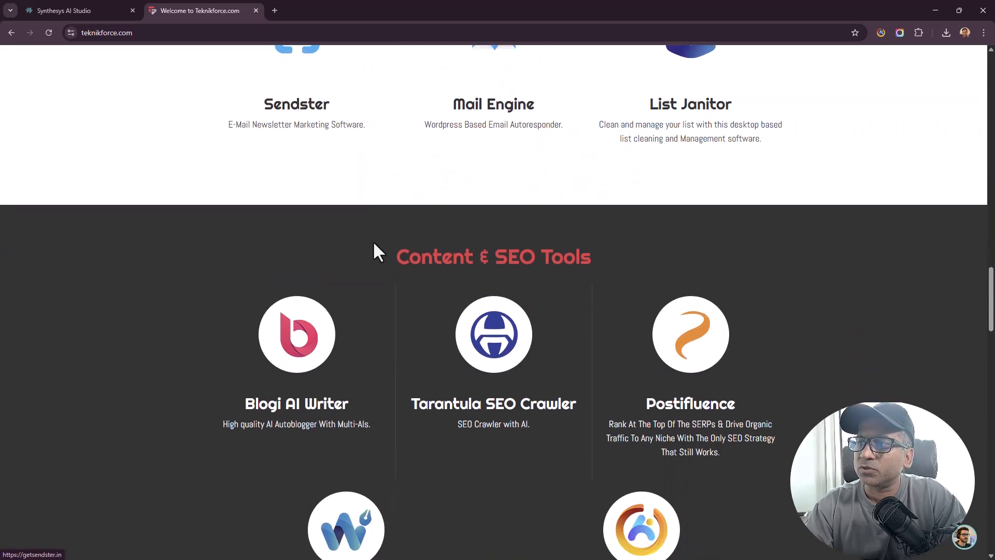
{"action": "scroll", "scroll_direction": "down", "scroll_amount": 3}
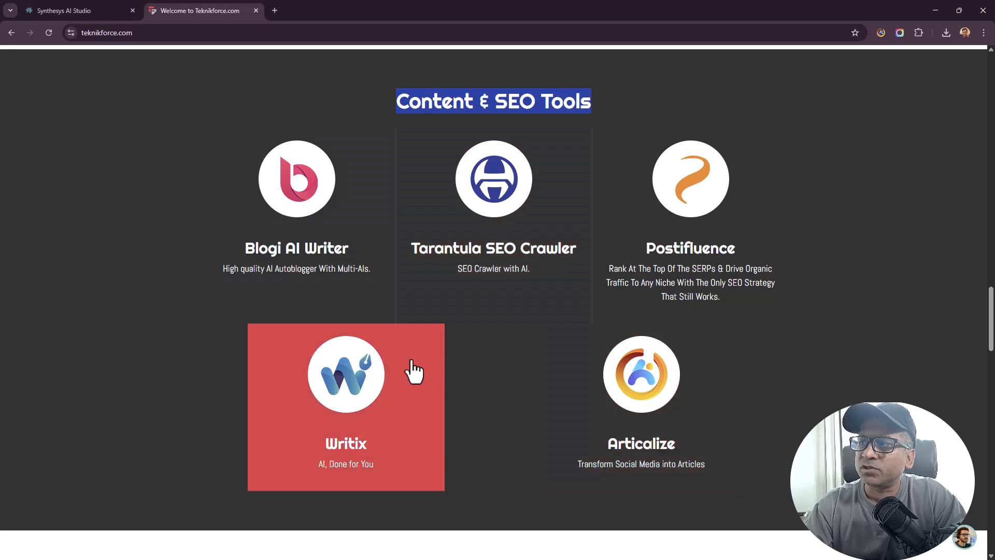
{"action": "scroll", "scroll_direction": "down", "scroll_amount": 3}
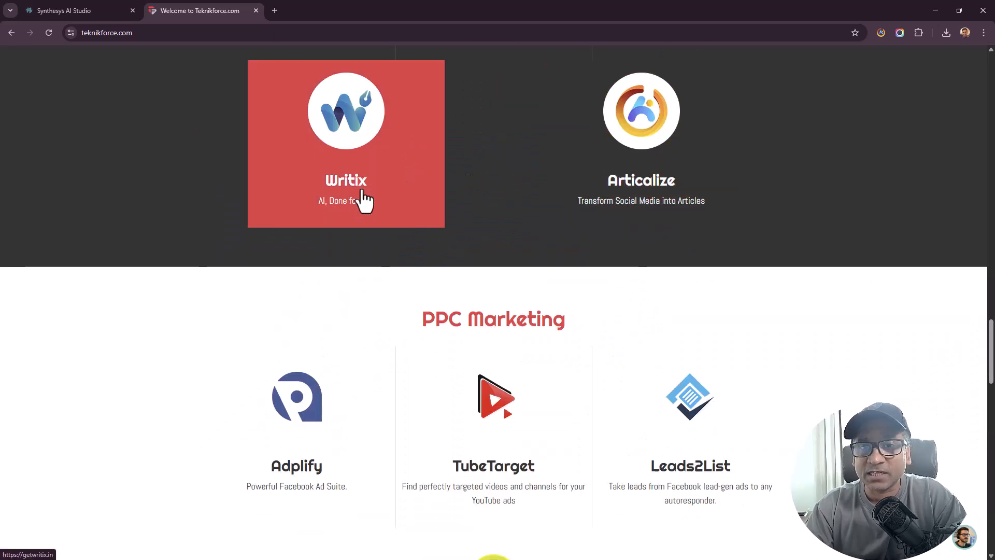
{"action": "scroll", "scroll_direction": "down", "scroll_amount": 3}
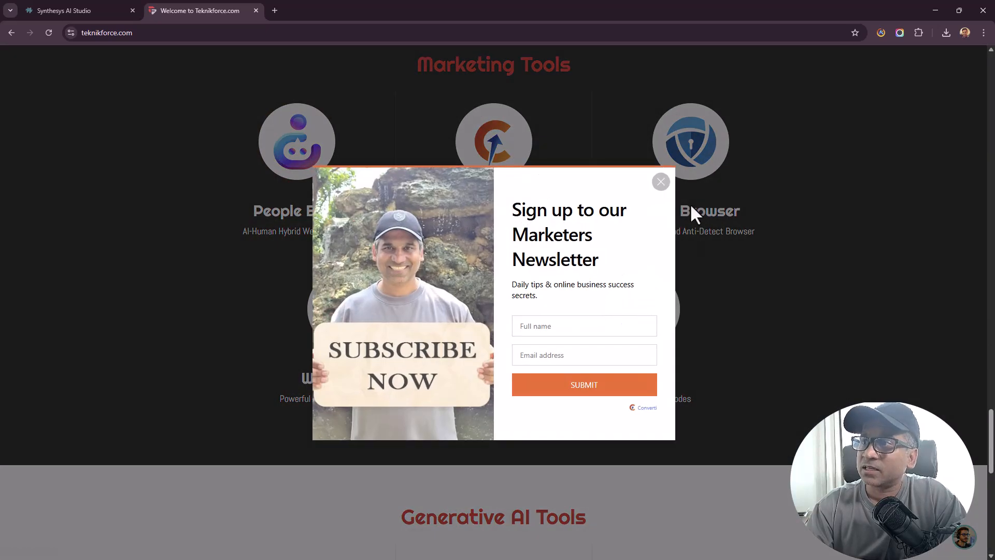
{"action": "left_click", "coordinate": [660, 182]}
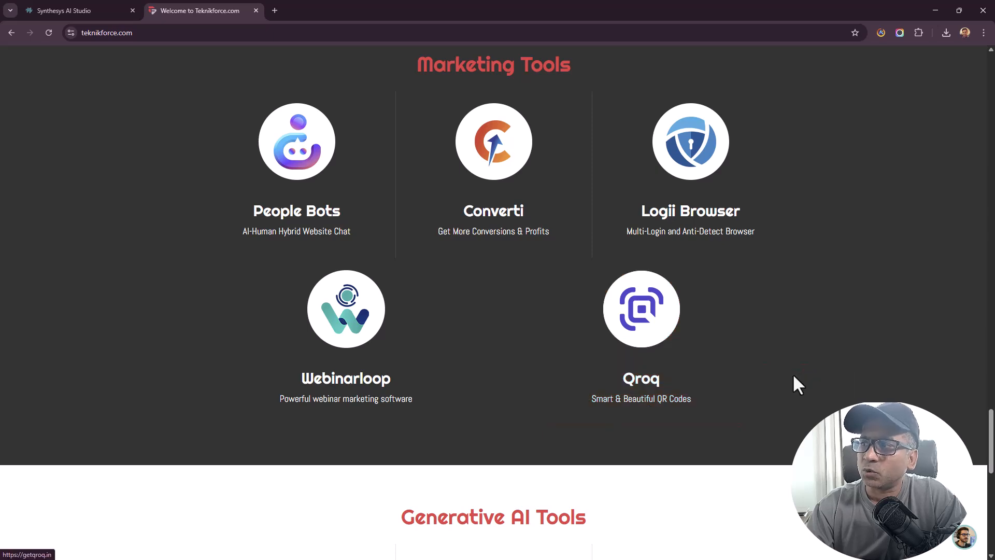
{"action": "left_click", "coordinate": [640, 309]}
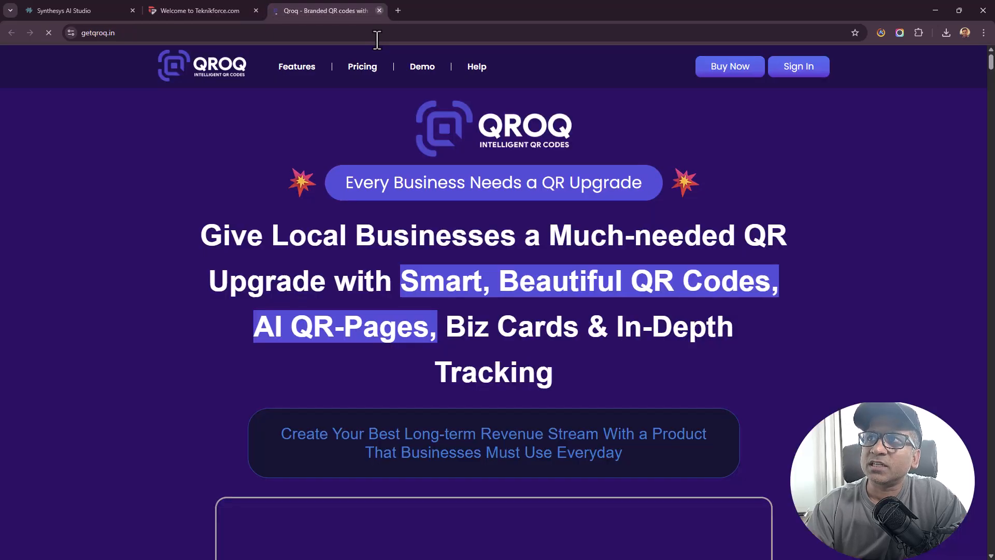
{"action": "scroll", "scroll_direction": "down", "scroll_amount": 3}
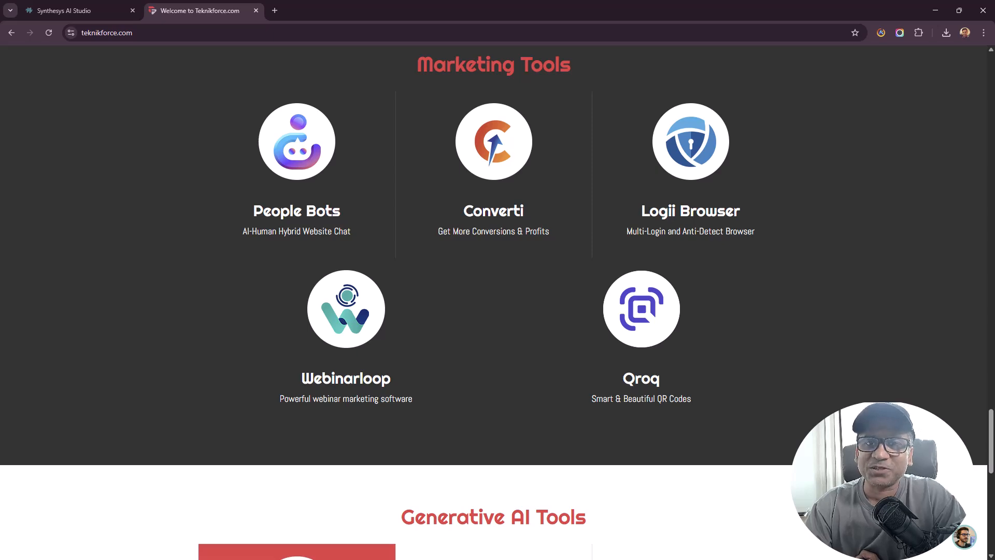
{"action": "left_click", "coordinate": [70, 10]}
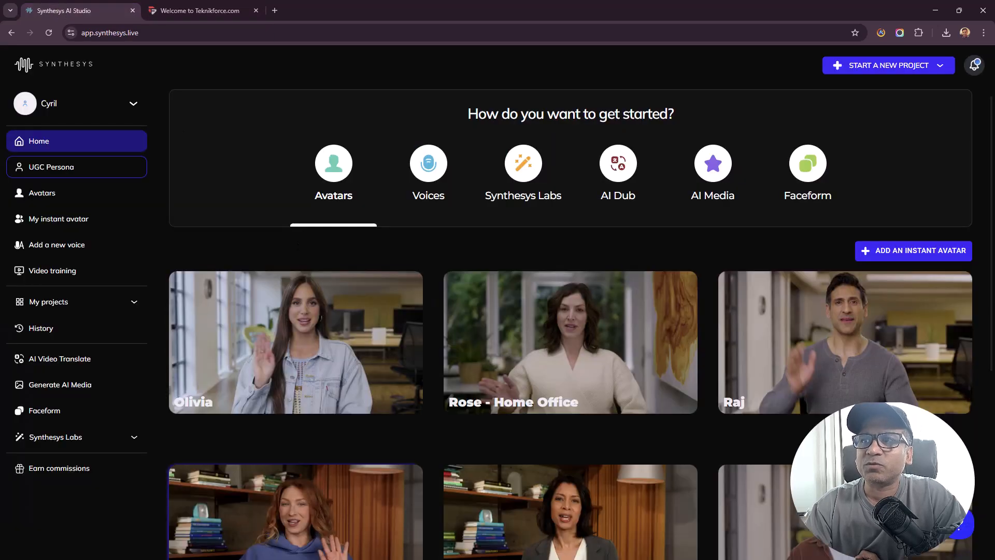
{"action": "mouse_move", "coordinate": [477, 224]}
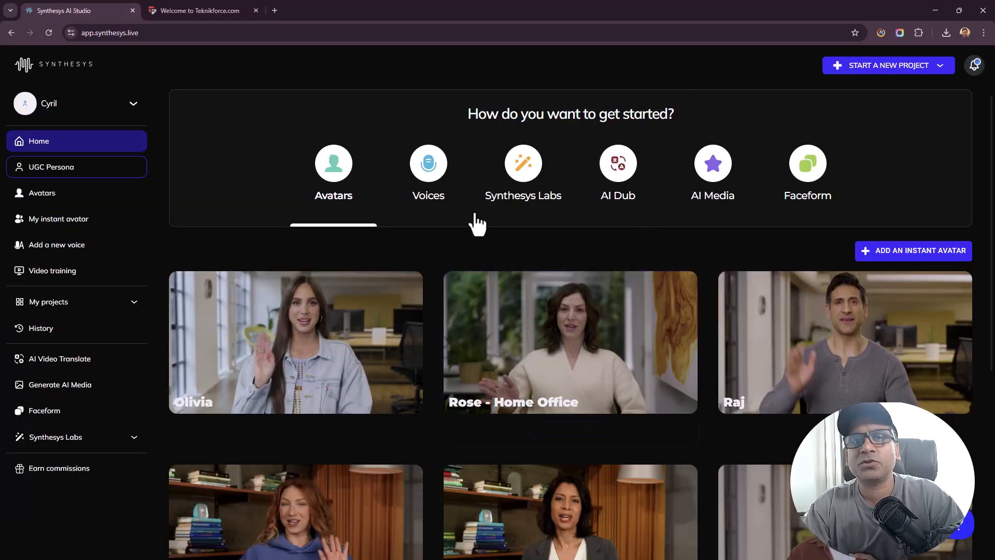
{"action": "left_click", "coordinate": [197, 11]}
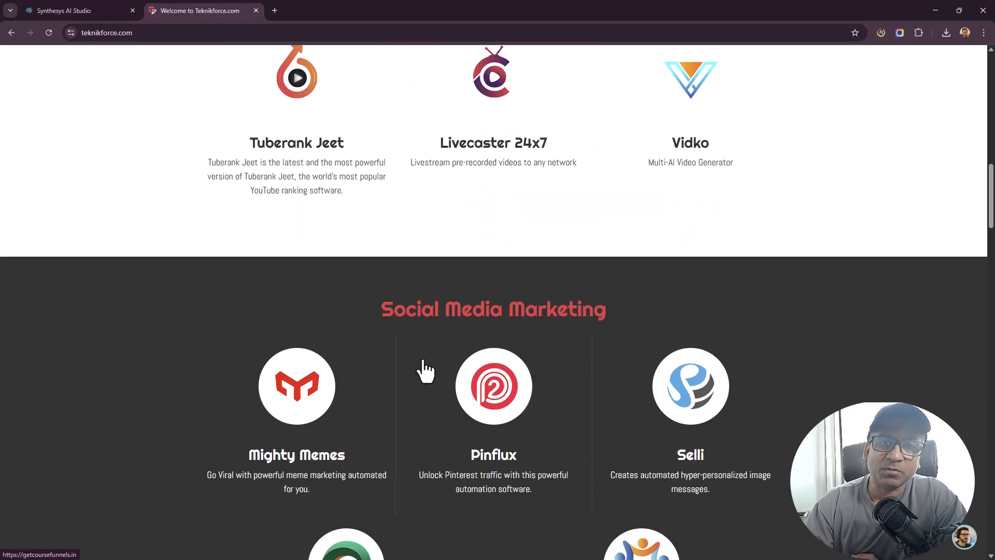
{"action": "scroll", "scroll_direction": "down", "scroll_amount": 3}
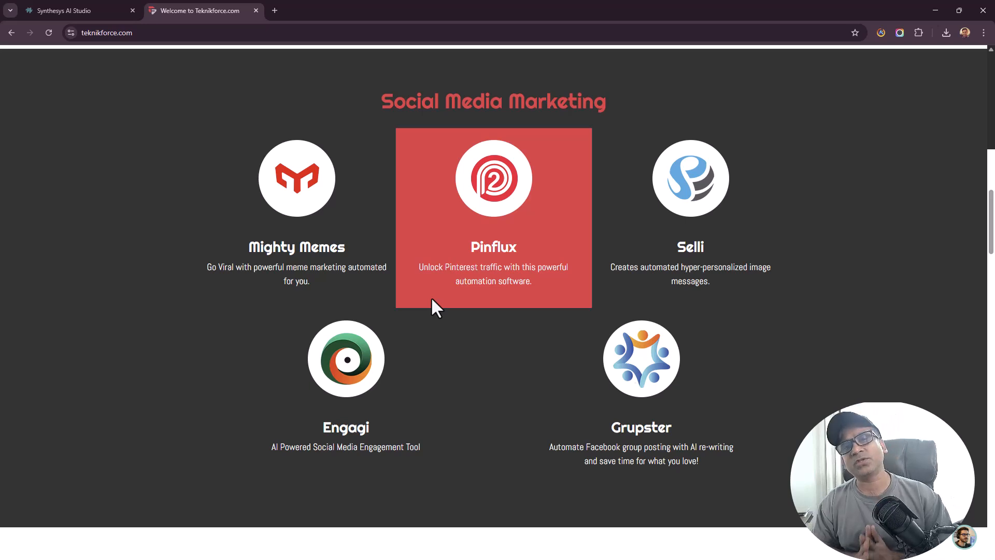
{"action": "left_click", "coordinate": [273, 11]}
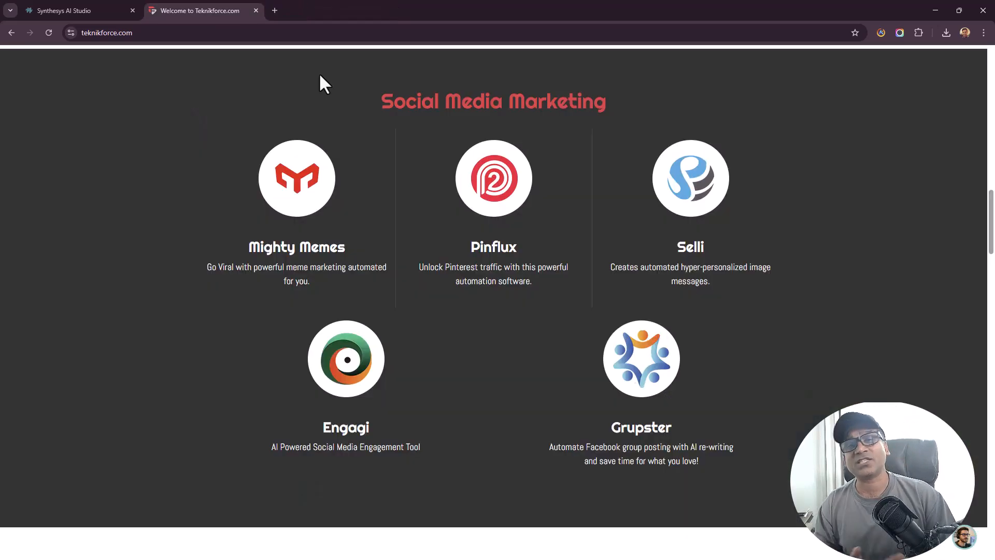
{"action": "mouse_move", "coordinate": [153, 7]}
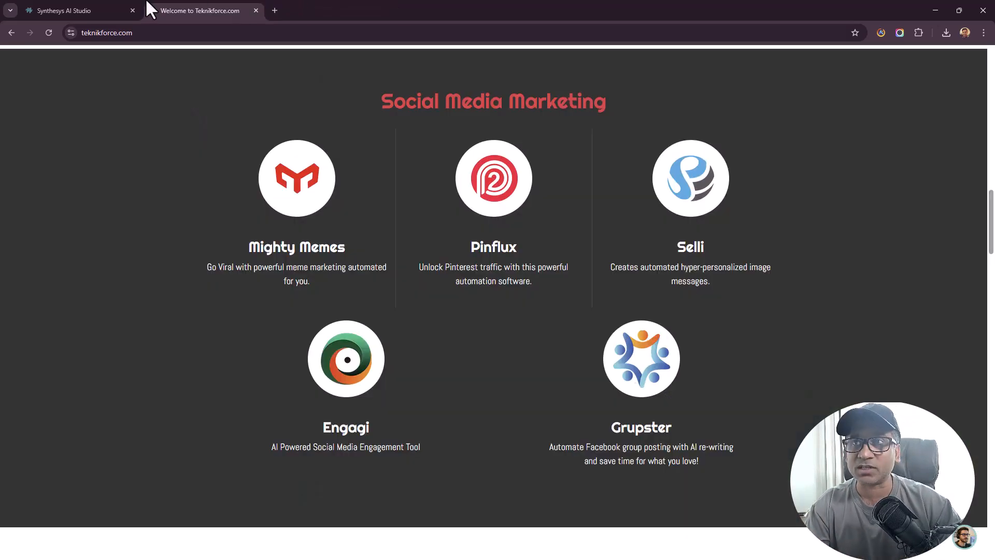
{"action": "mouse_move", "coordinate": [346, 381]}
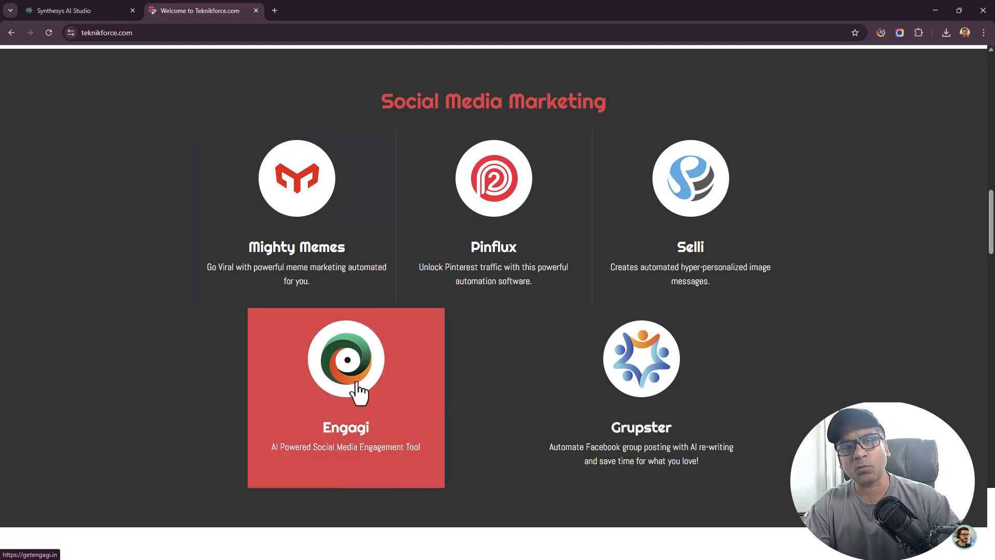
{"action": "mouse_move", "coordinate": [343, 386]}
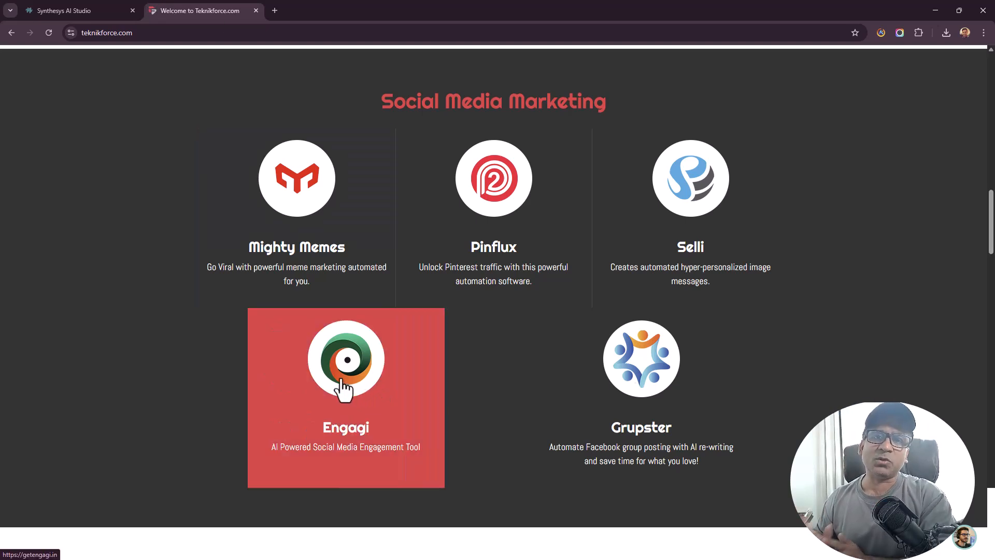